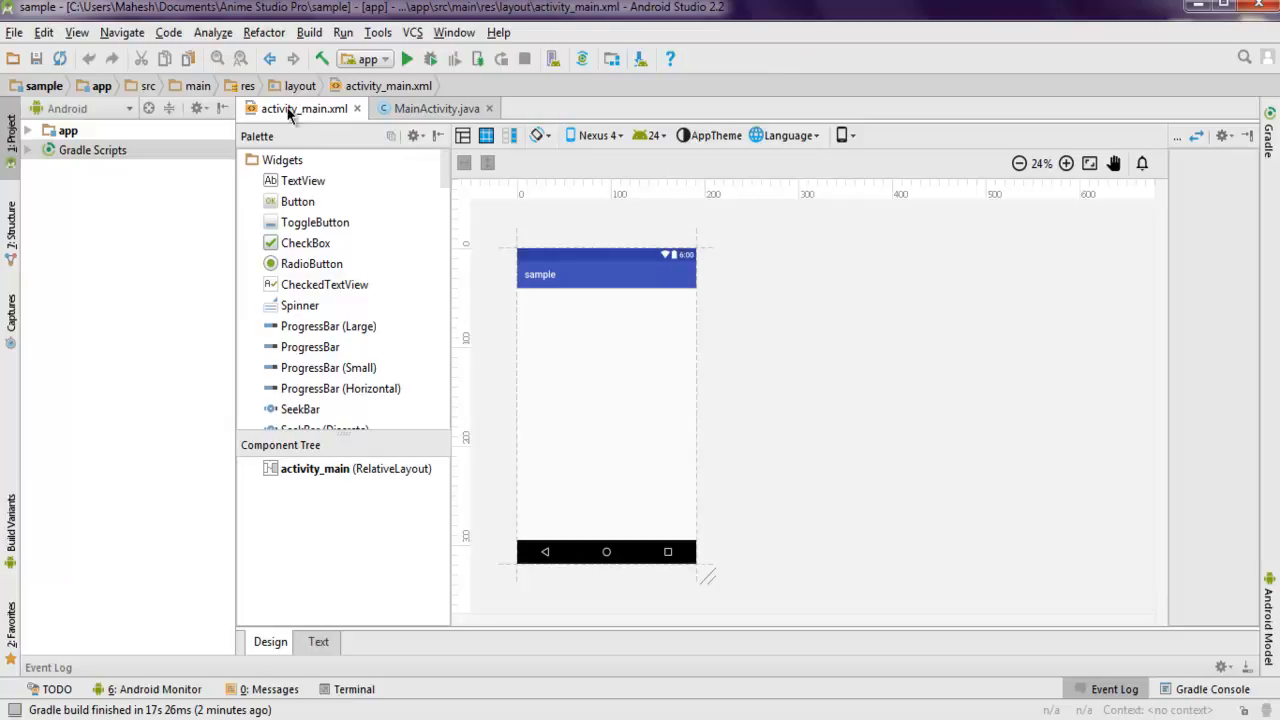
Expand app, res and raw to list cardinal.mp3, sample.txt and vid1.mp4.
left_click(29, 130)
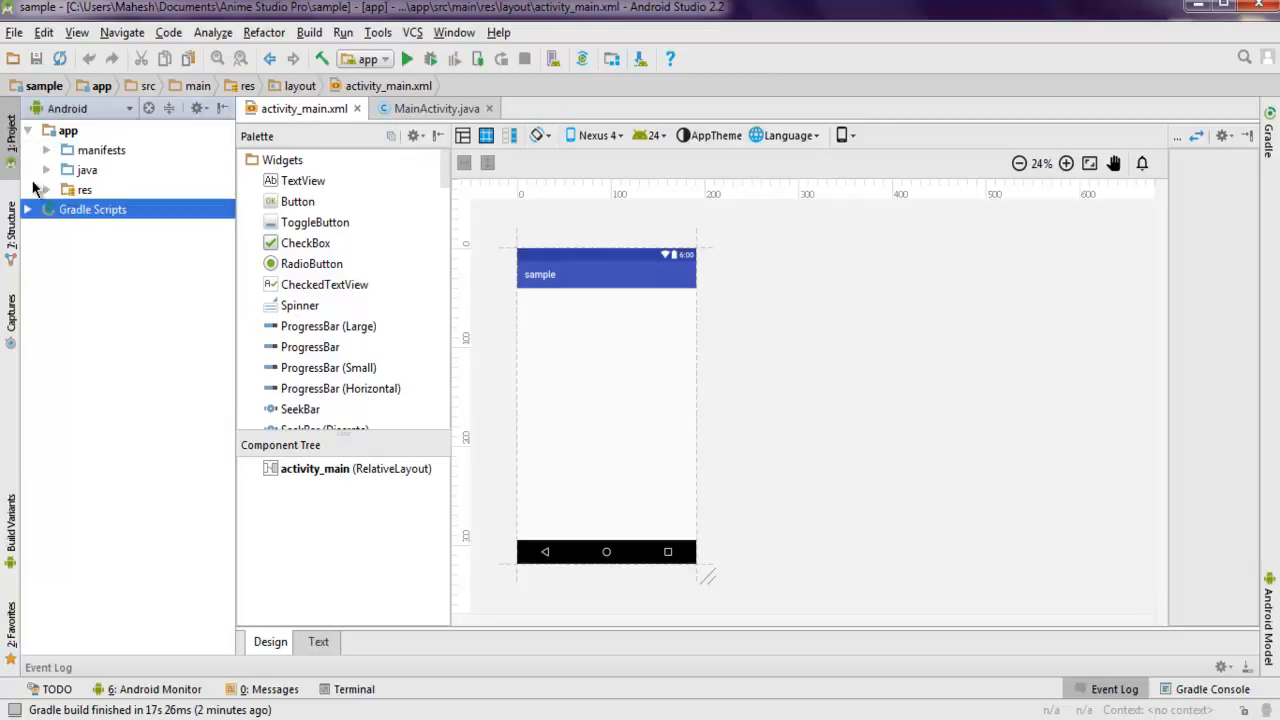
left_click(46, 189)
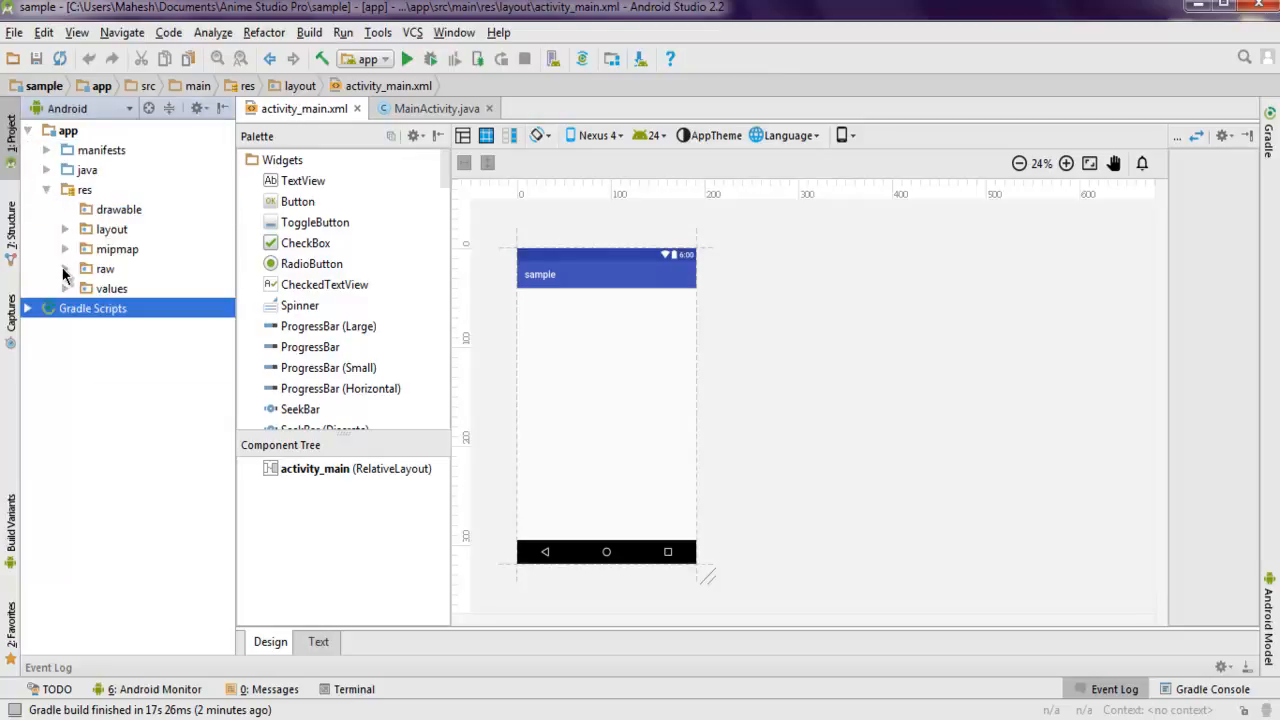
left_click(64, 269)
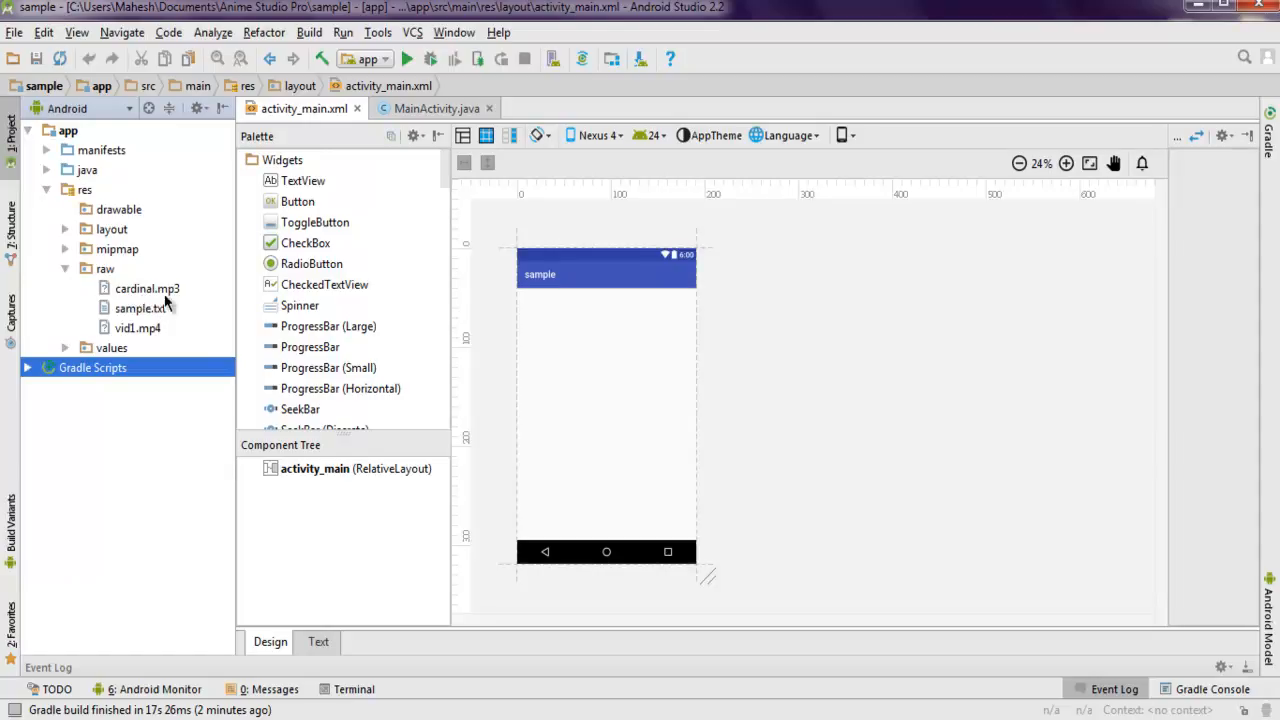
mouse_move(180, 306)
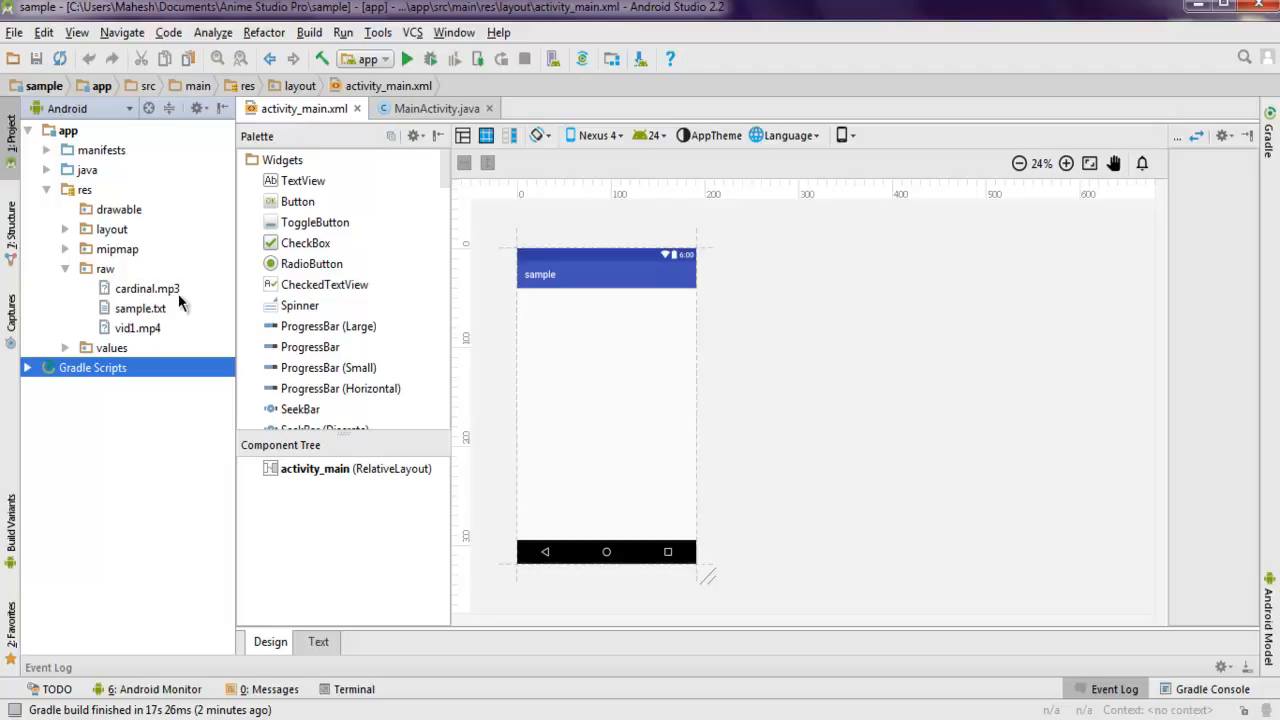
mouse_move(308, 655)
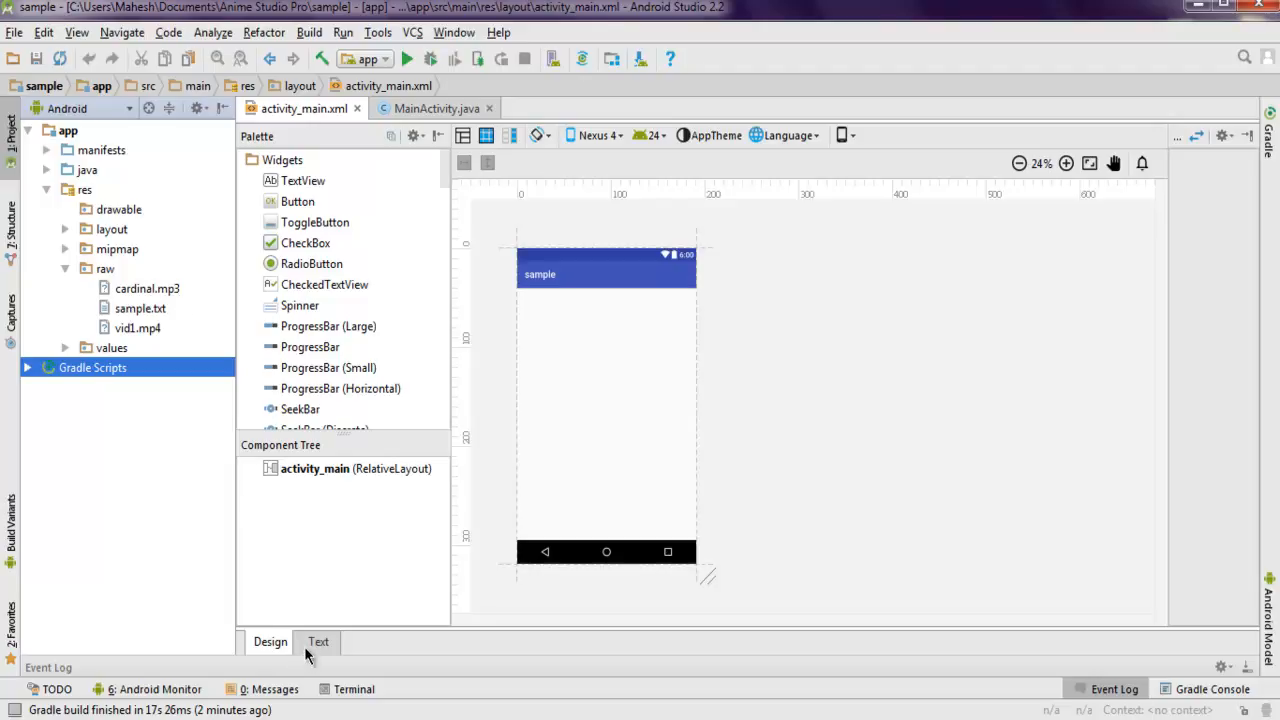
In the activity_main.xml source, add a Button element with text Play.
left_click(318, 641)
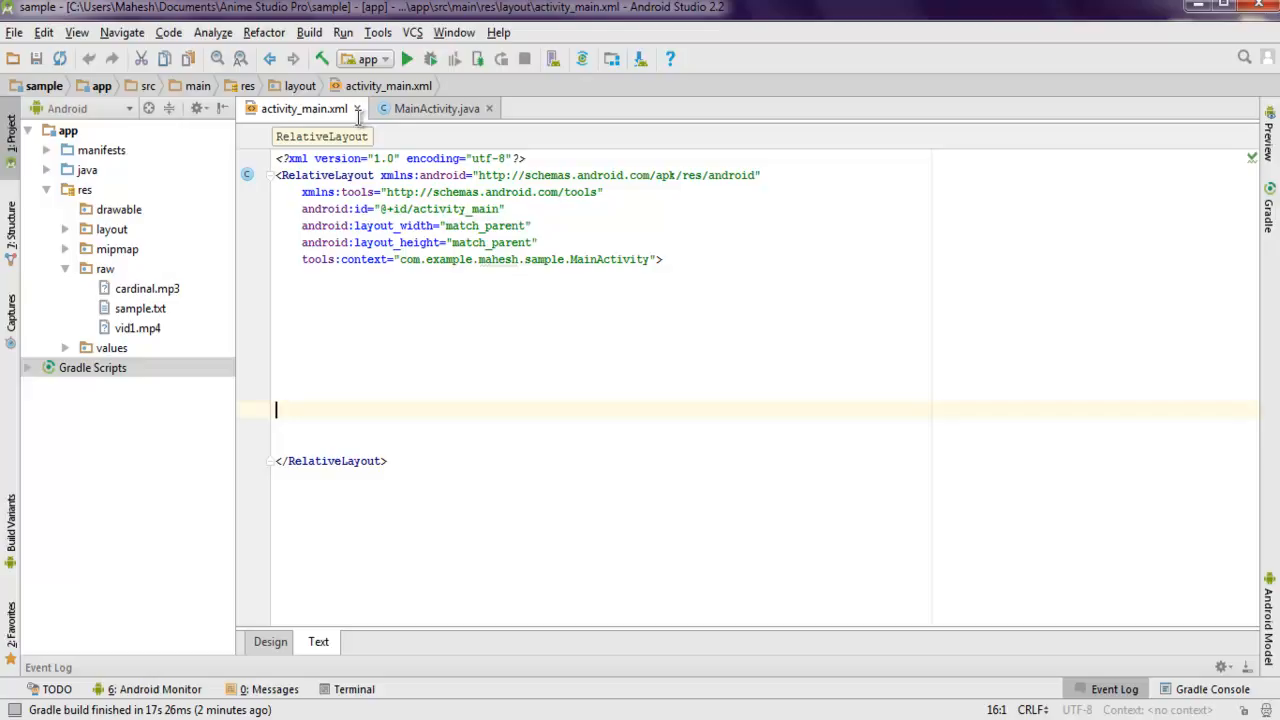
left_click(347, 325)
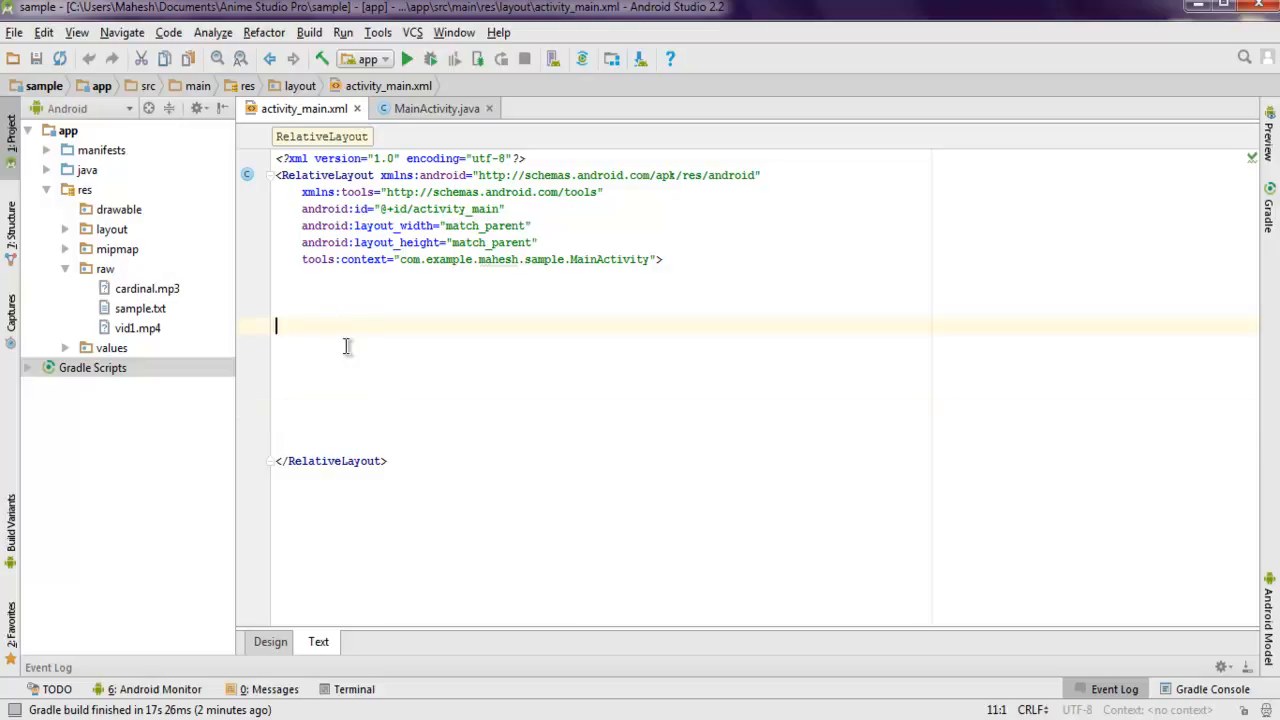
type("<Butto")
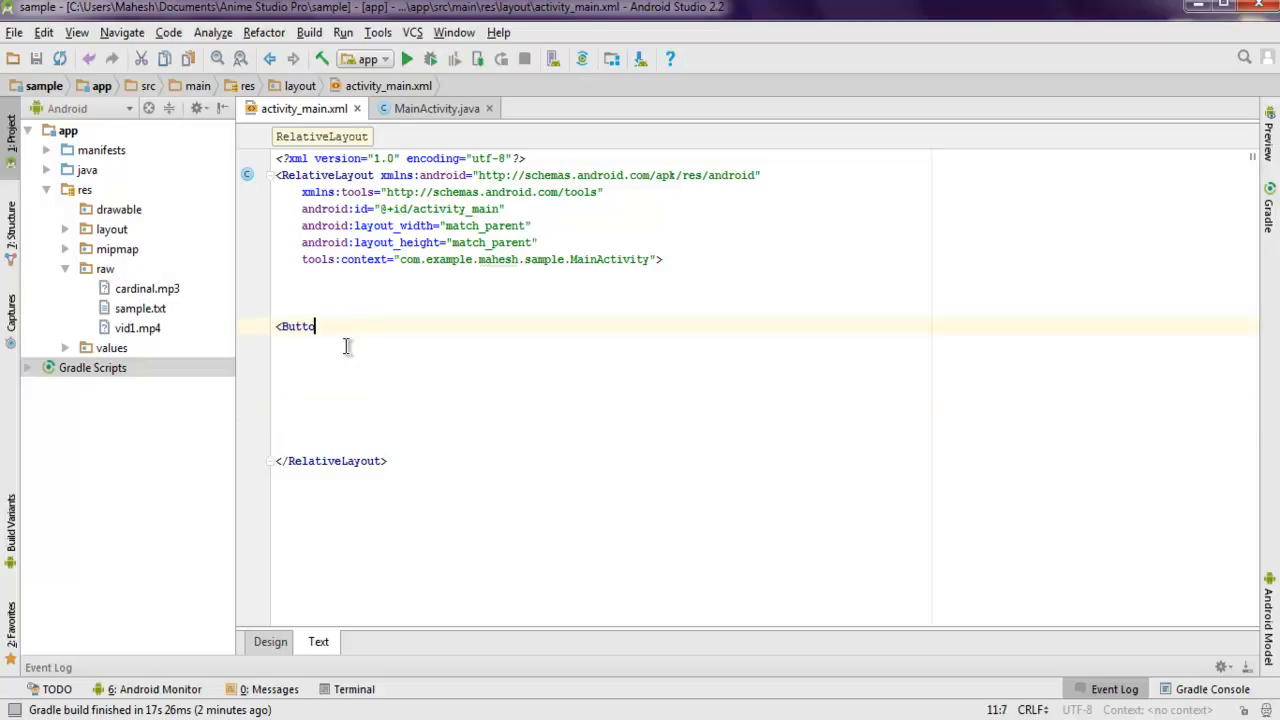
type("n")
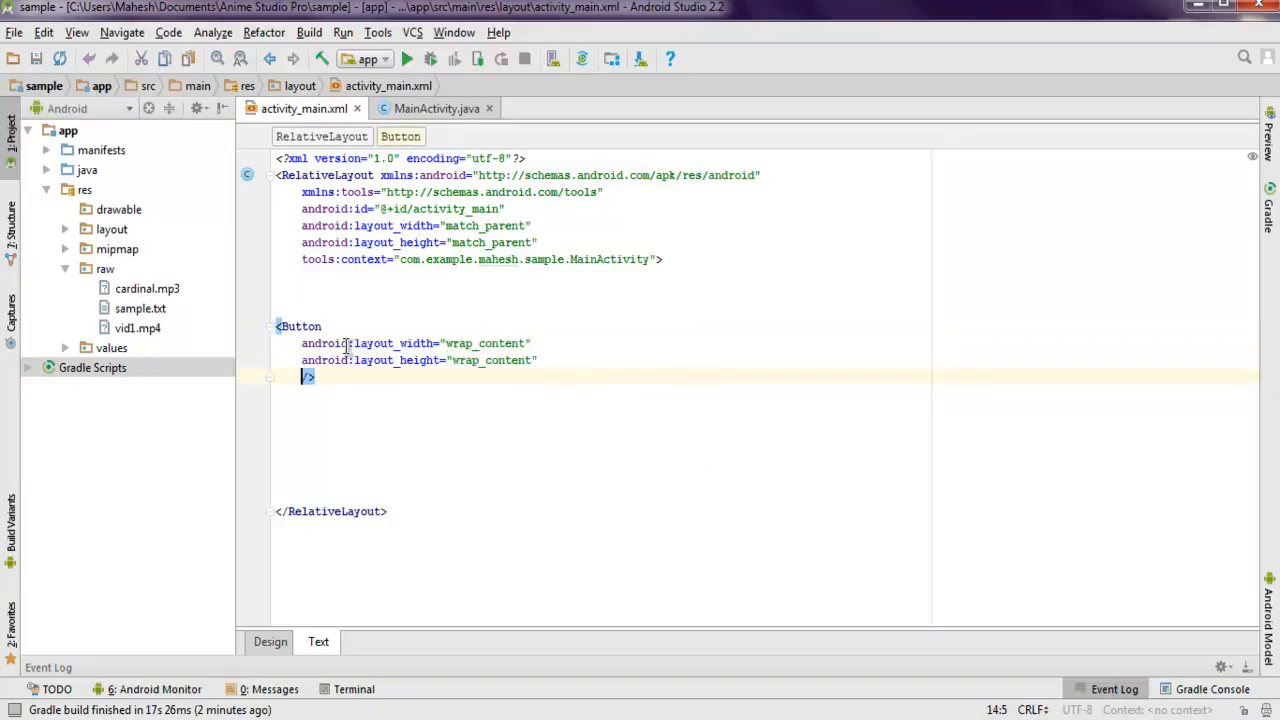
type("android:text=\"")
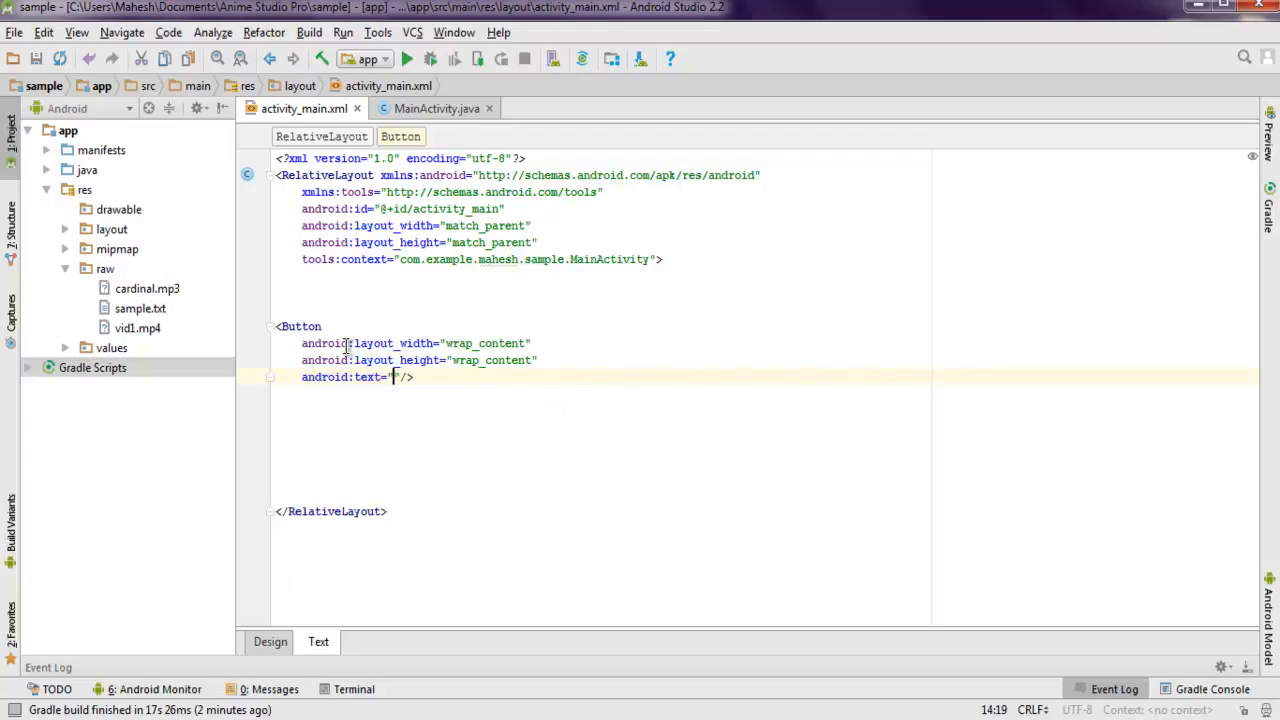
type("Play")
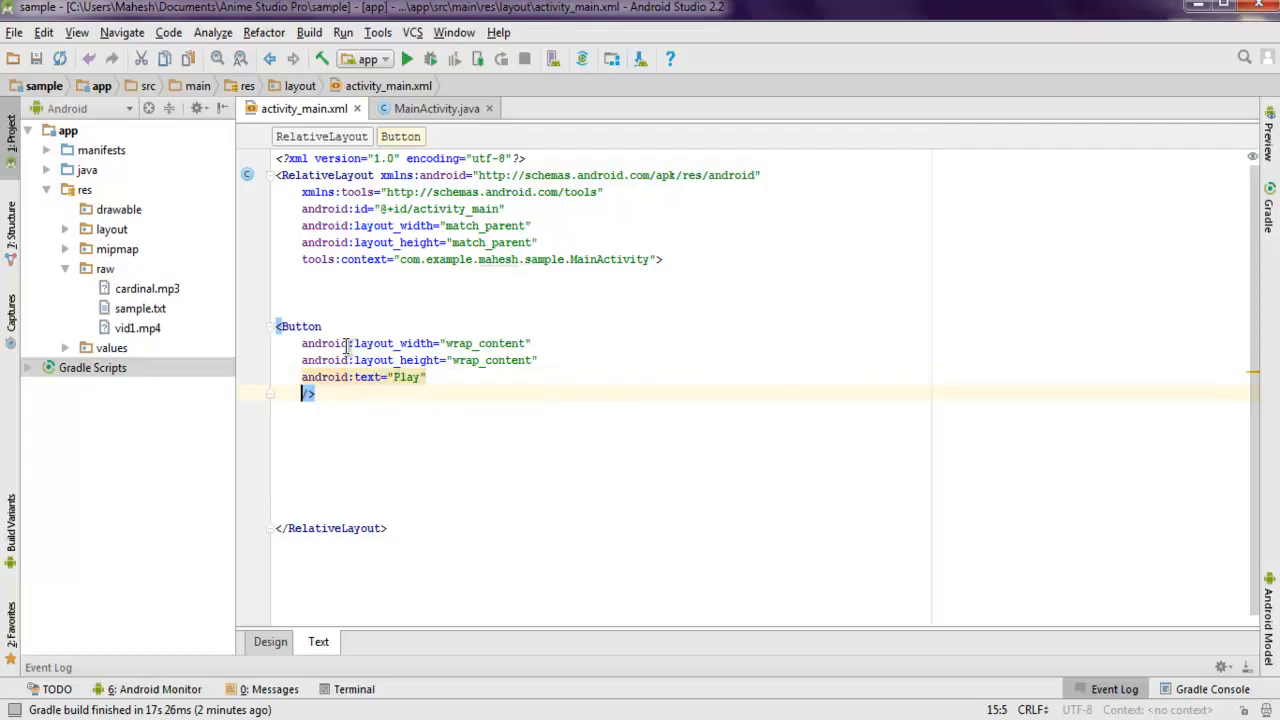
Give the button id @+id/button1 and centerInParent, and preview it in Design.
type("android:id=\"")
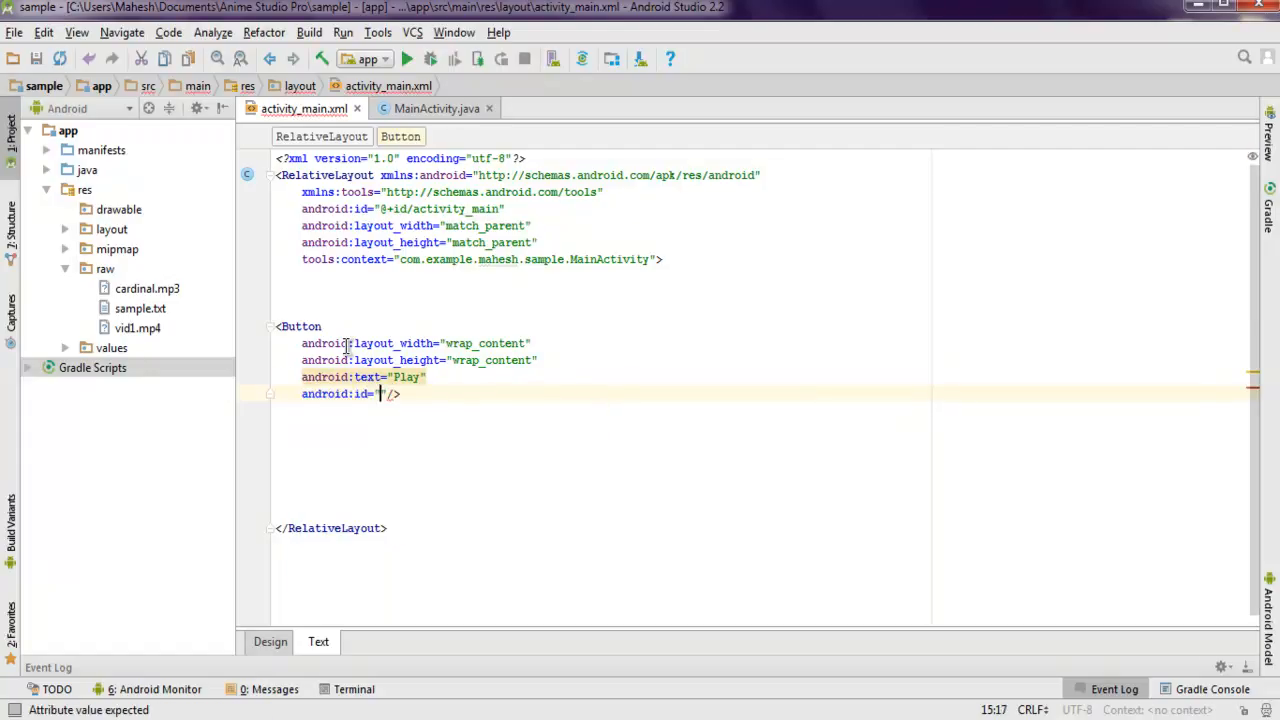
type("@+")
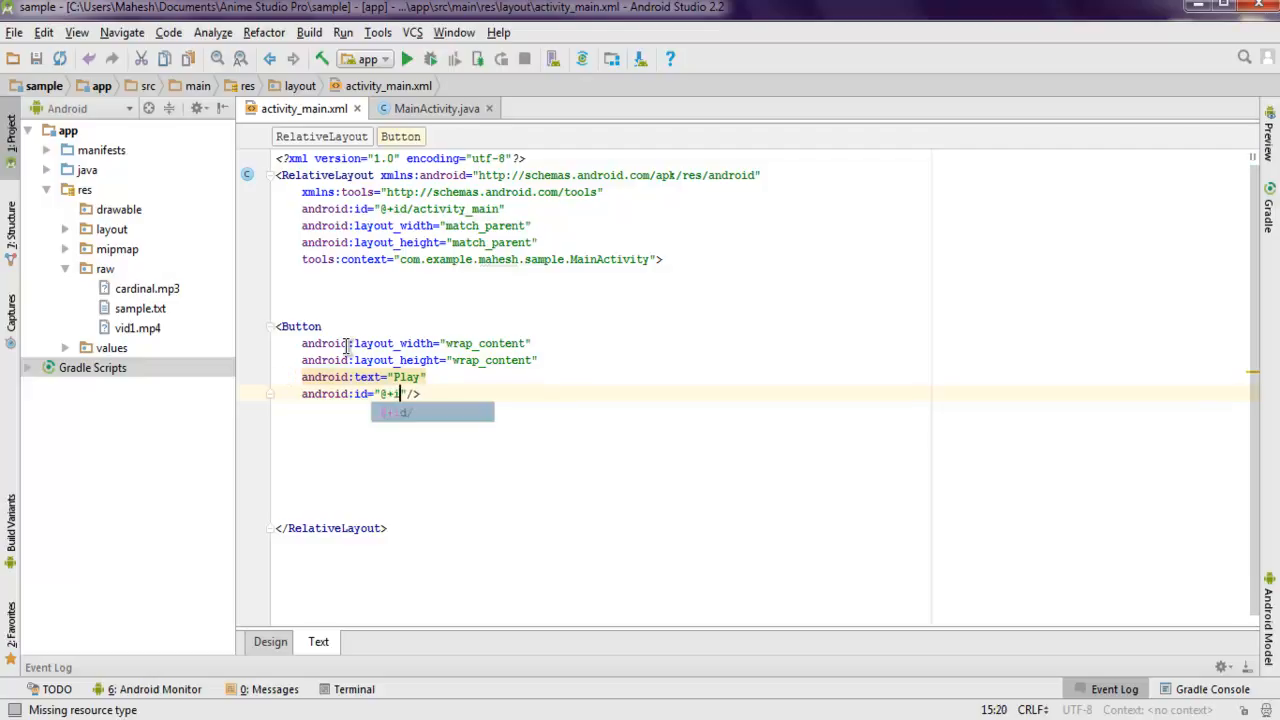
type("id/")
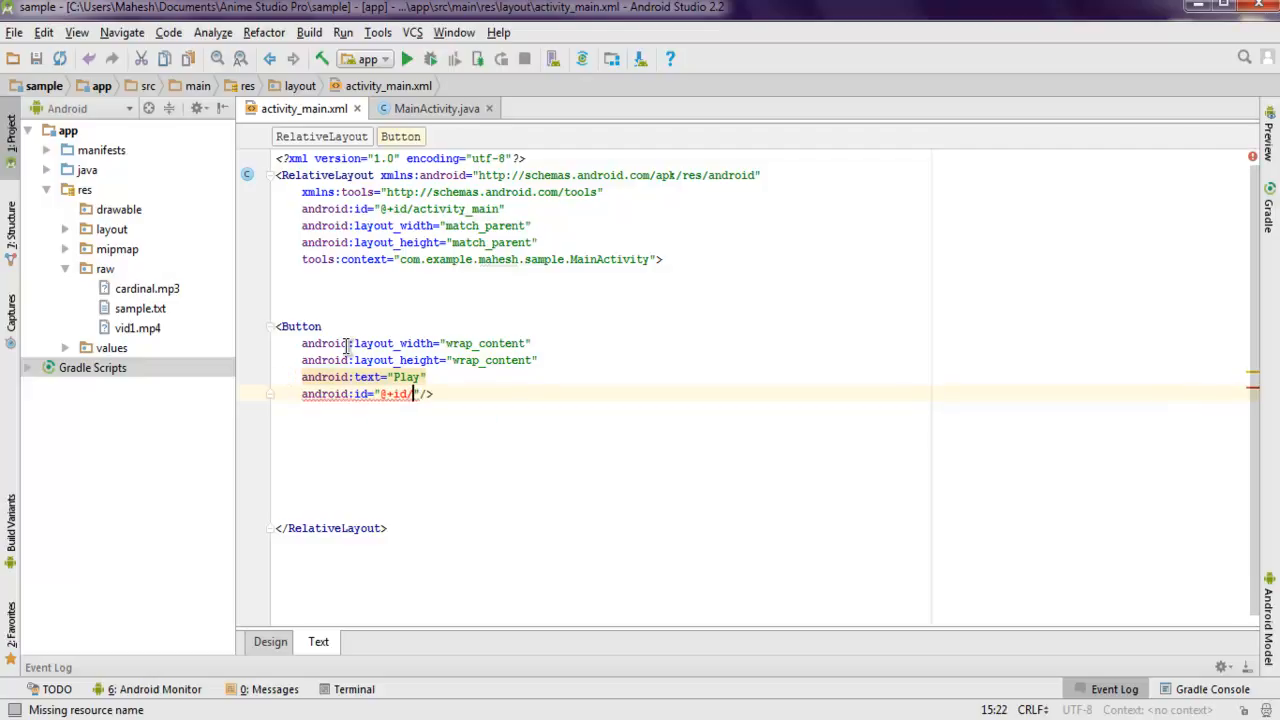
type("button1")
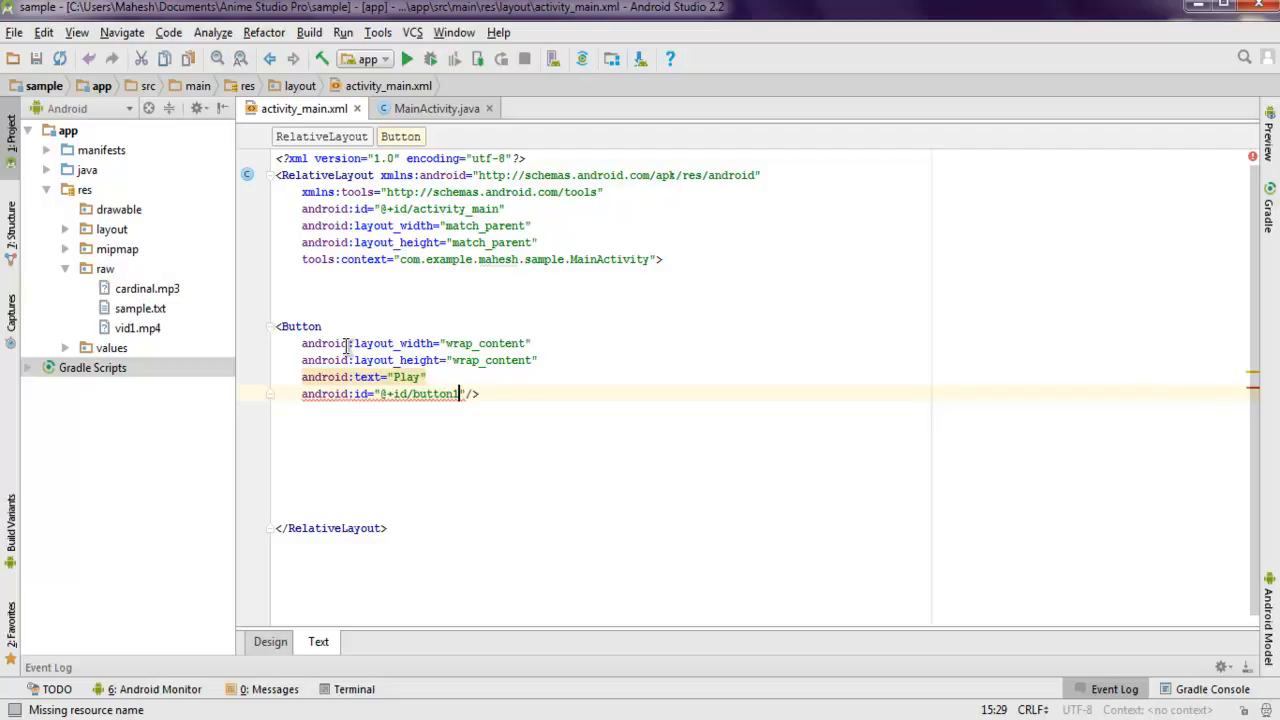
type("android:layout_centerInParent=\"true\"/>")
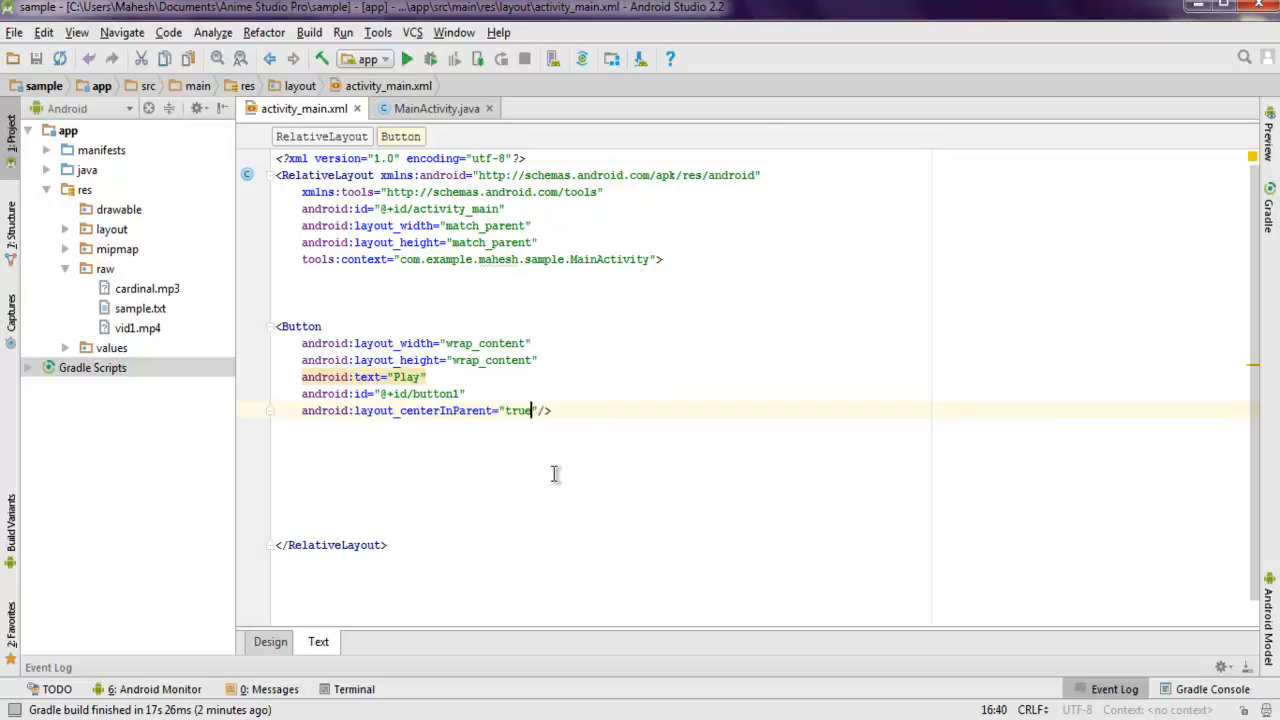
left_click(270, 641)
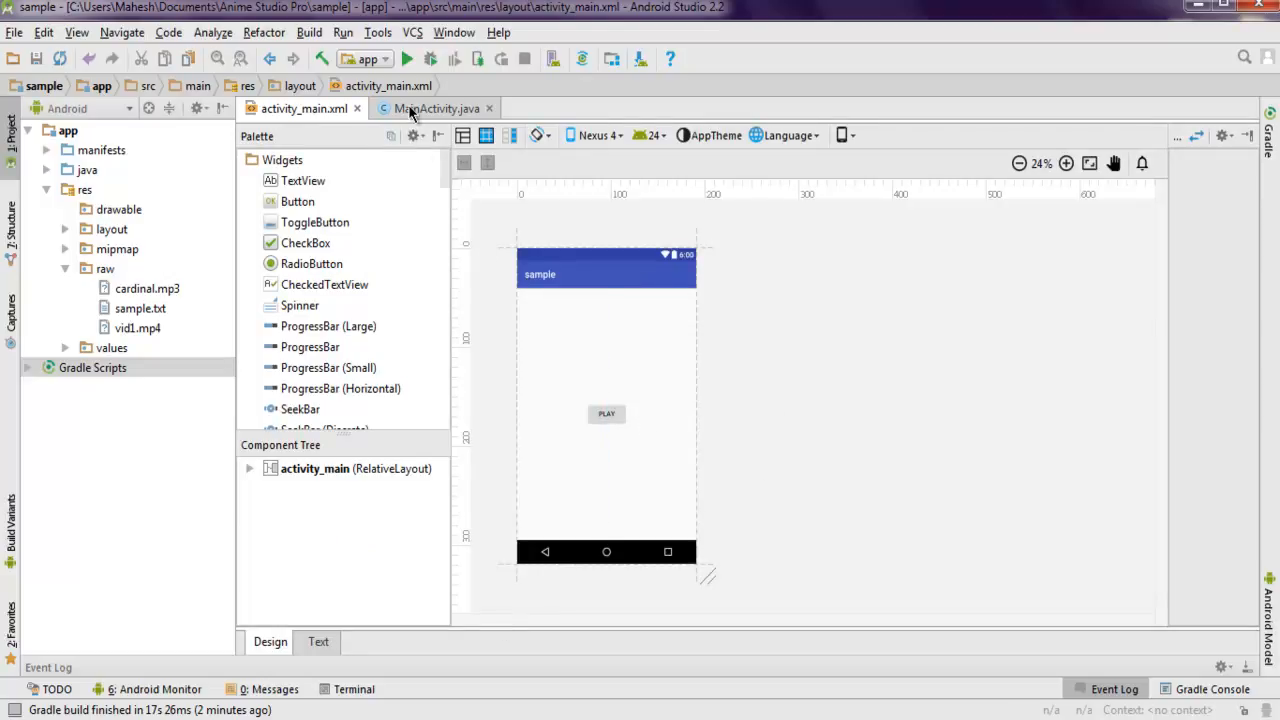
left_click(434, 108)
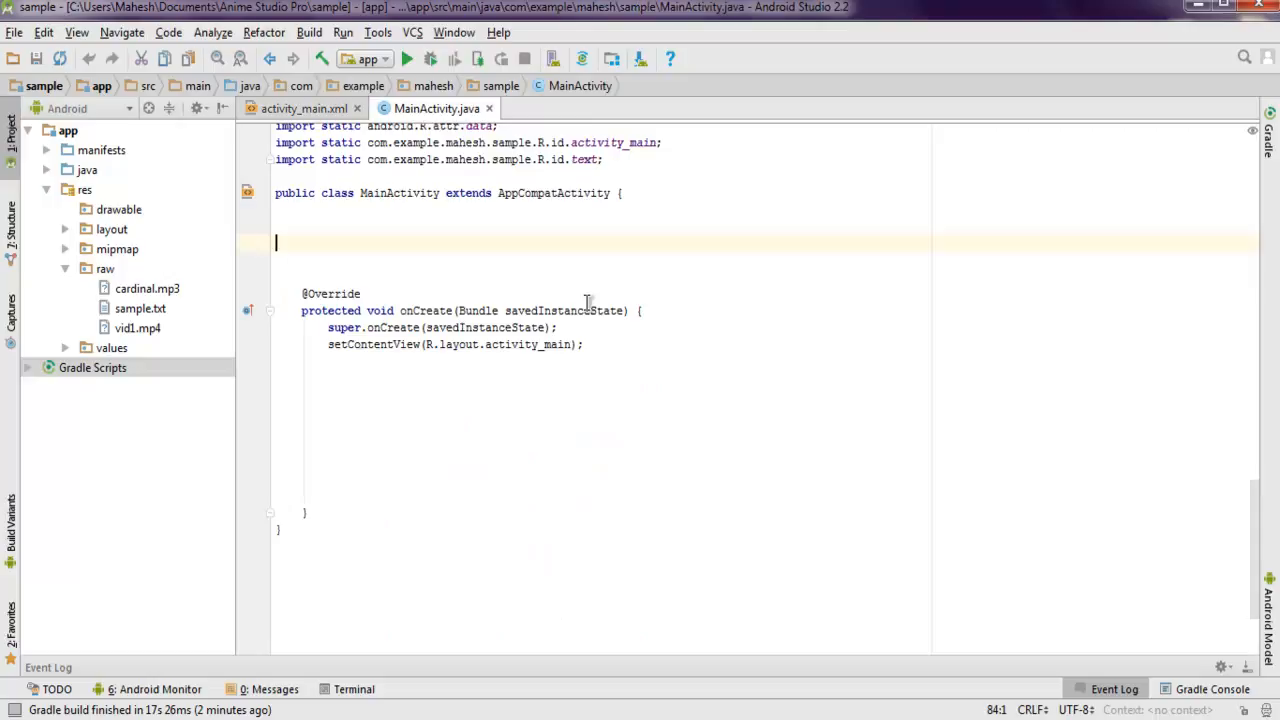
Declare fields Context context = this, MediaPlayer mp and Button button in MainActivity.
type("Context context")
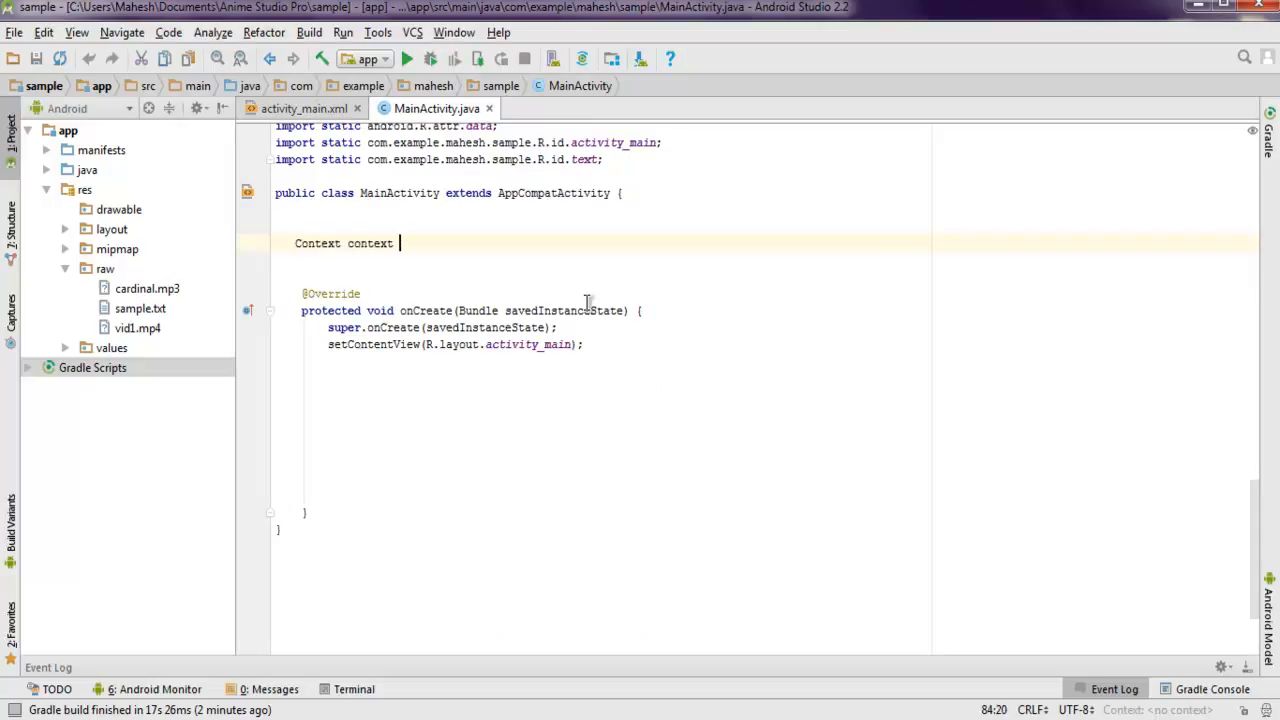
type("= this;")
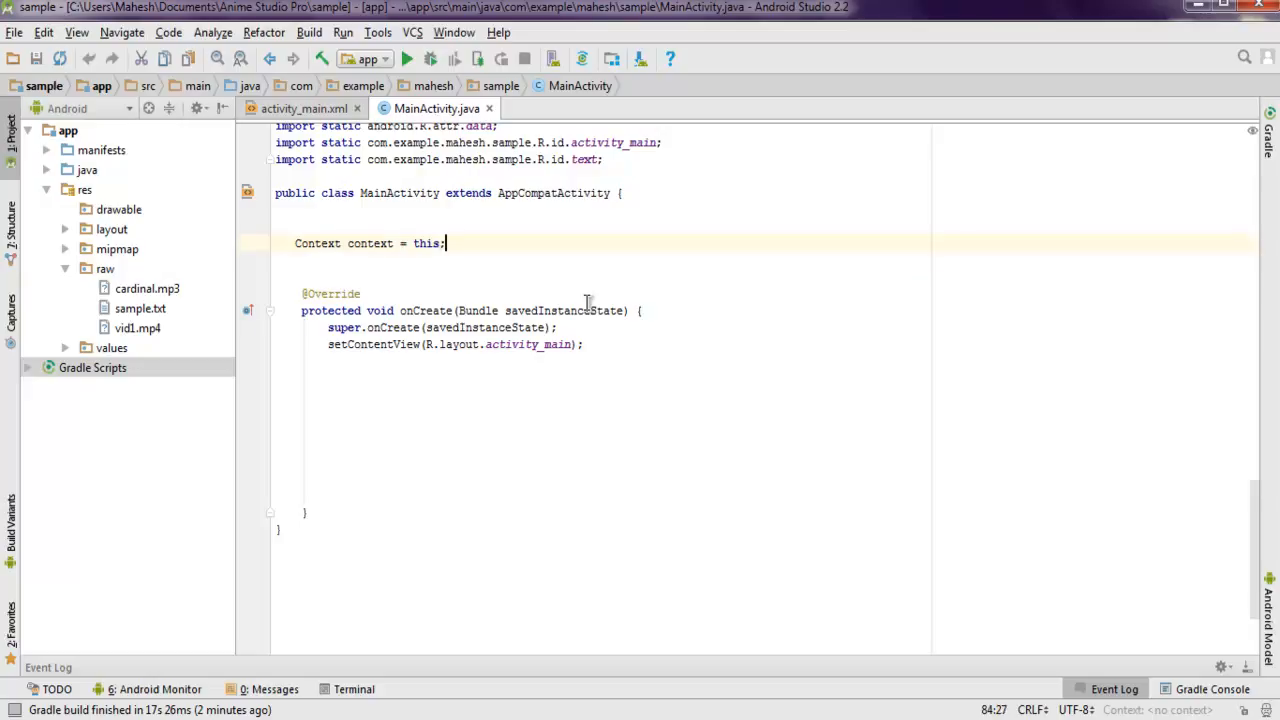
type("Med")
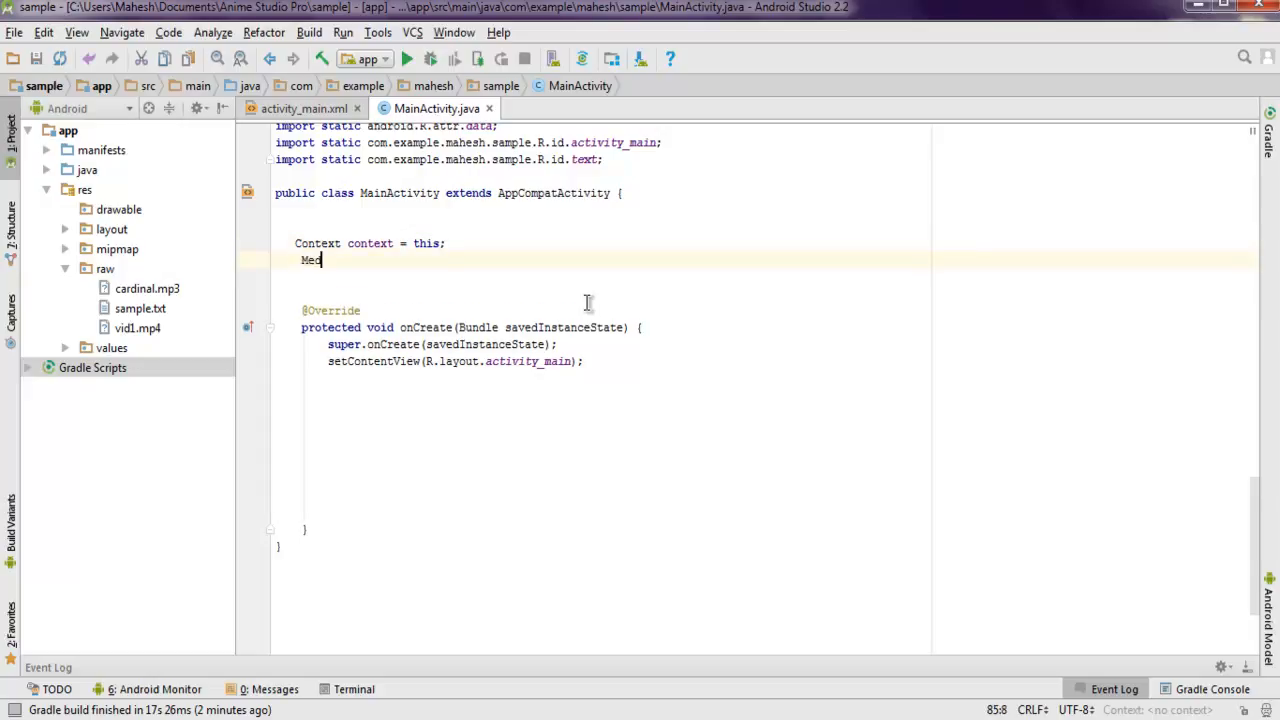
type("iaPlayer")
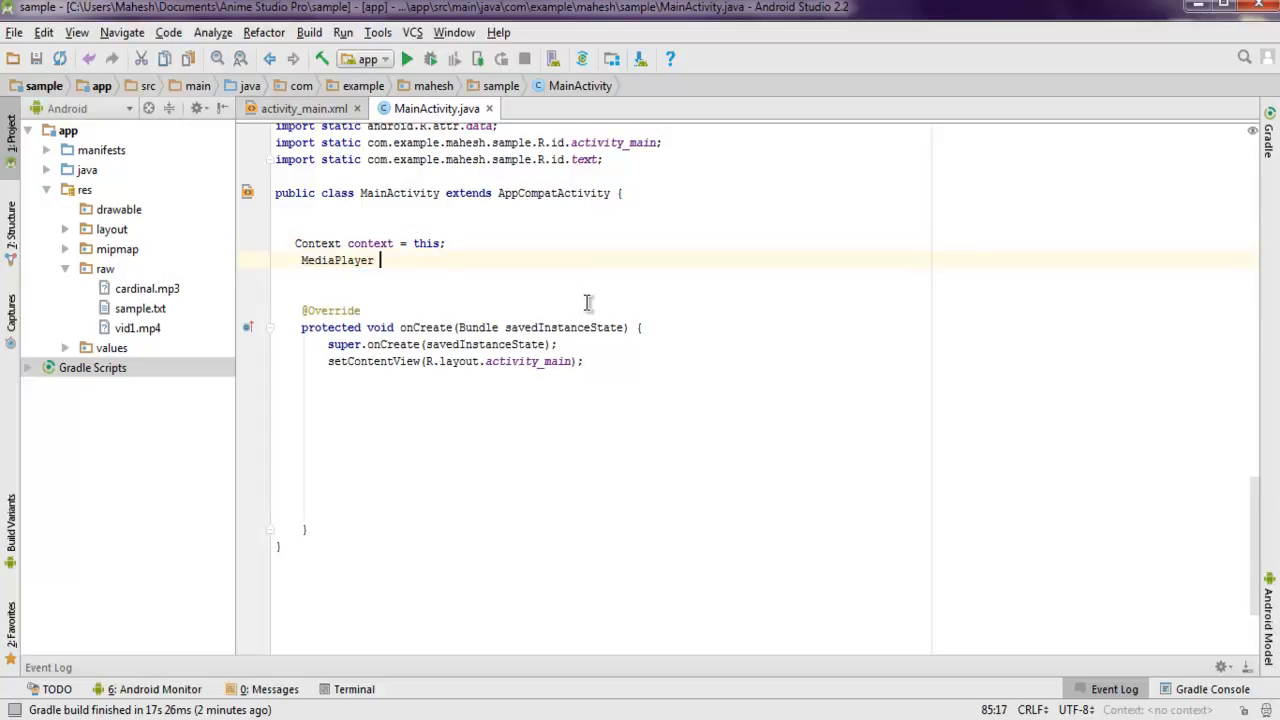
type("mp;")
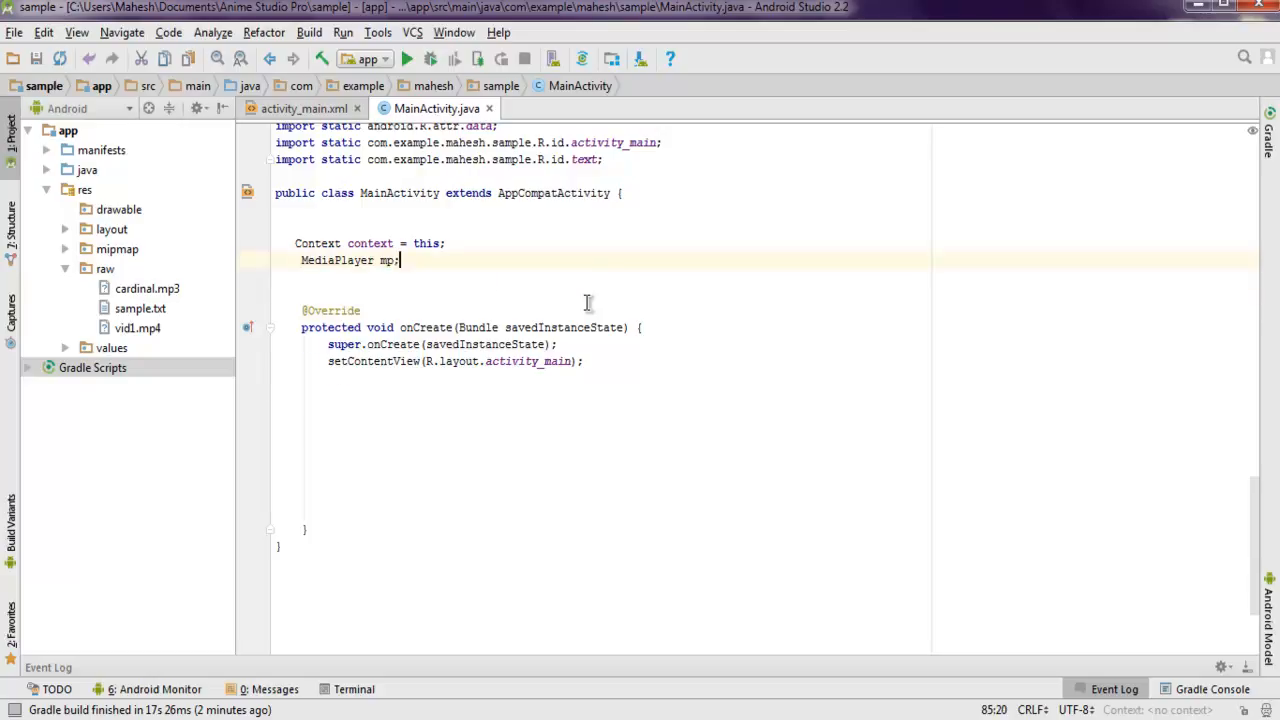
key("enter")
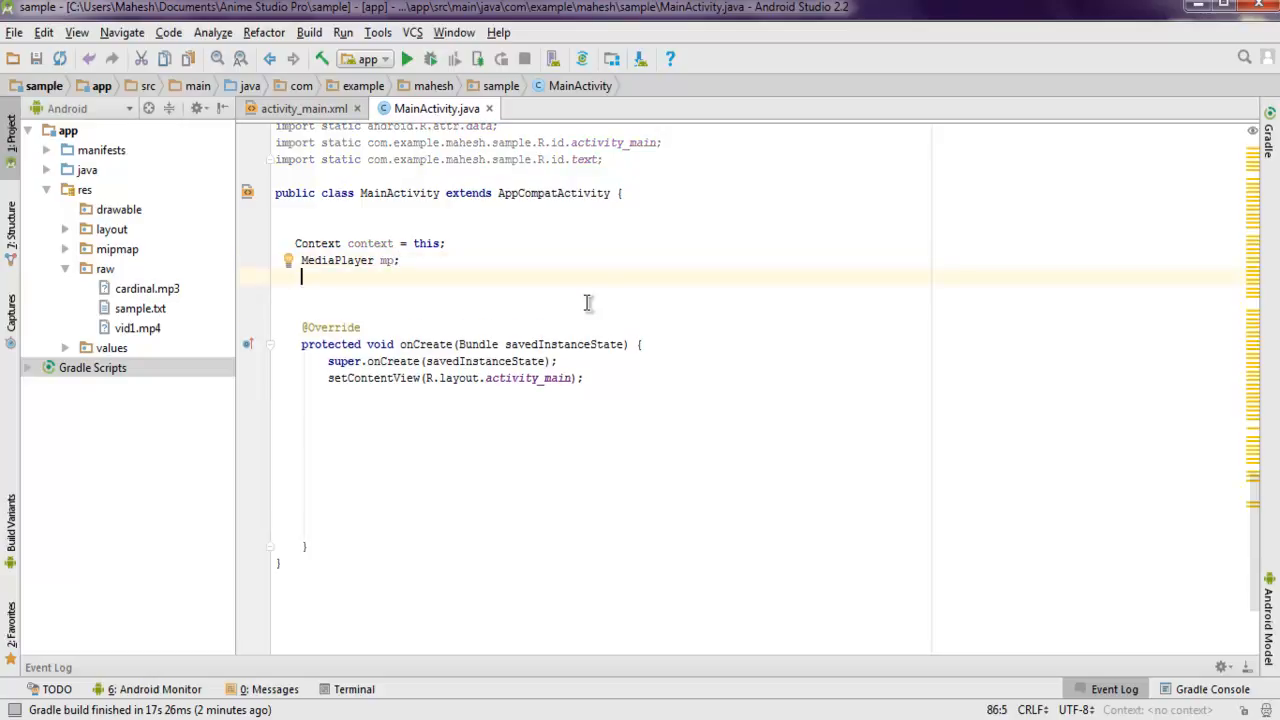
type("Button b")
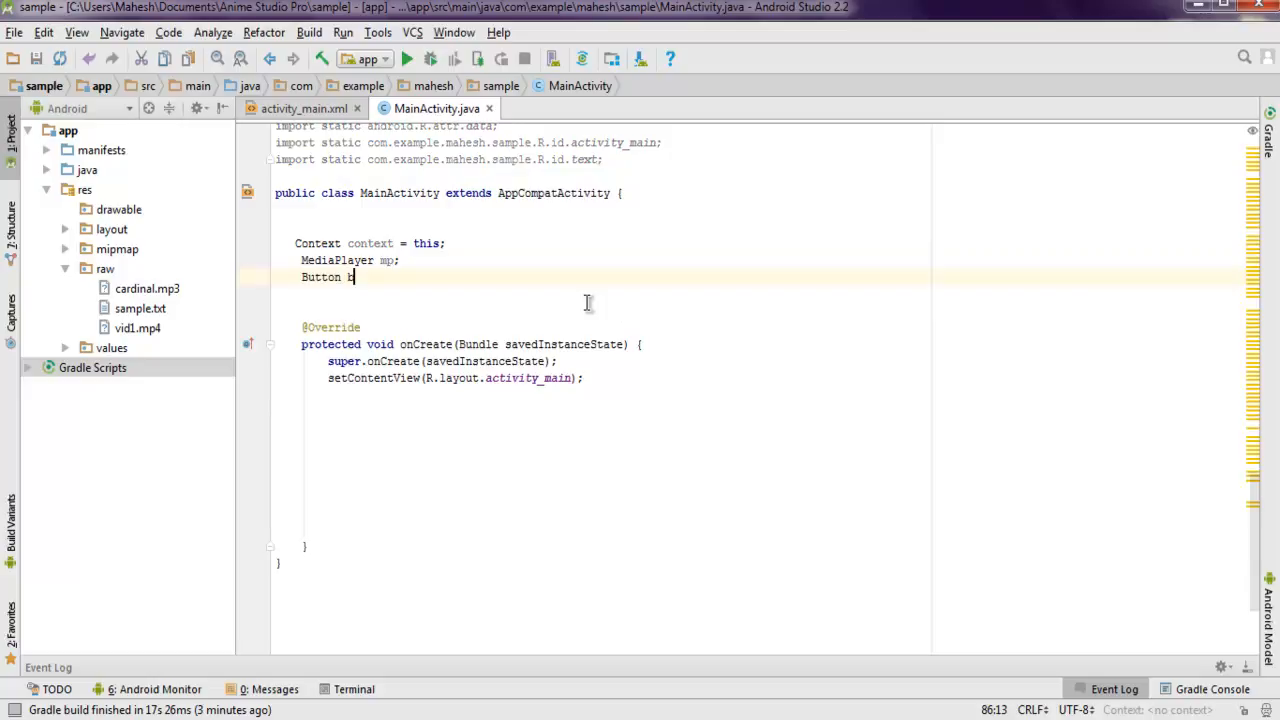
type("utton;")
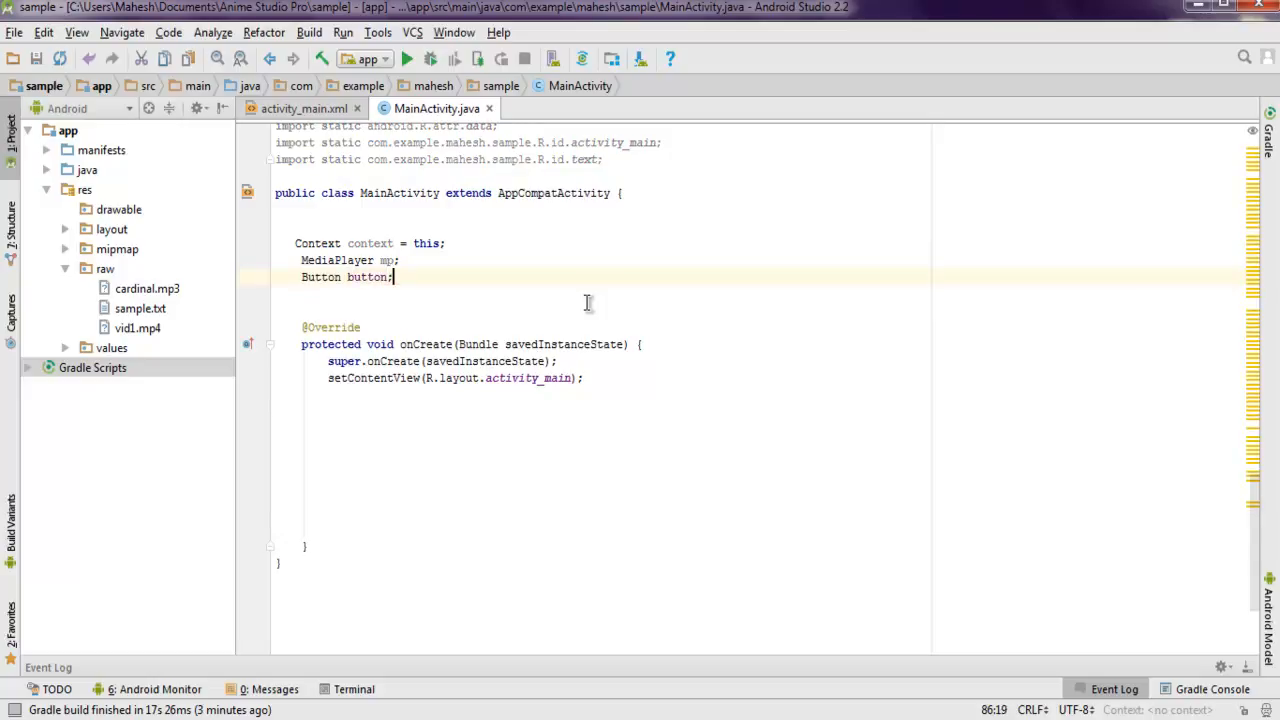
After setContentView, assign mp = MediaPlayer.create(context, R.raw.cardinal) using code completion.
scroll("down", 3)
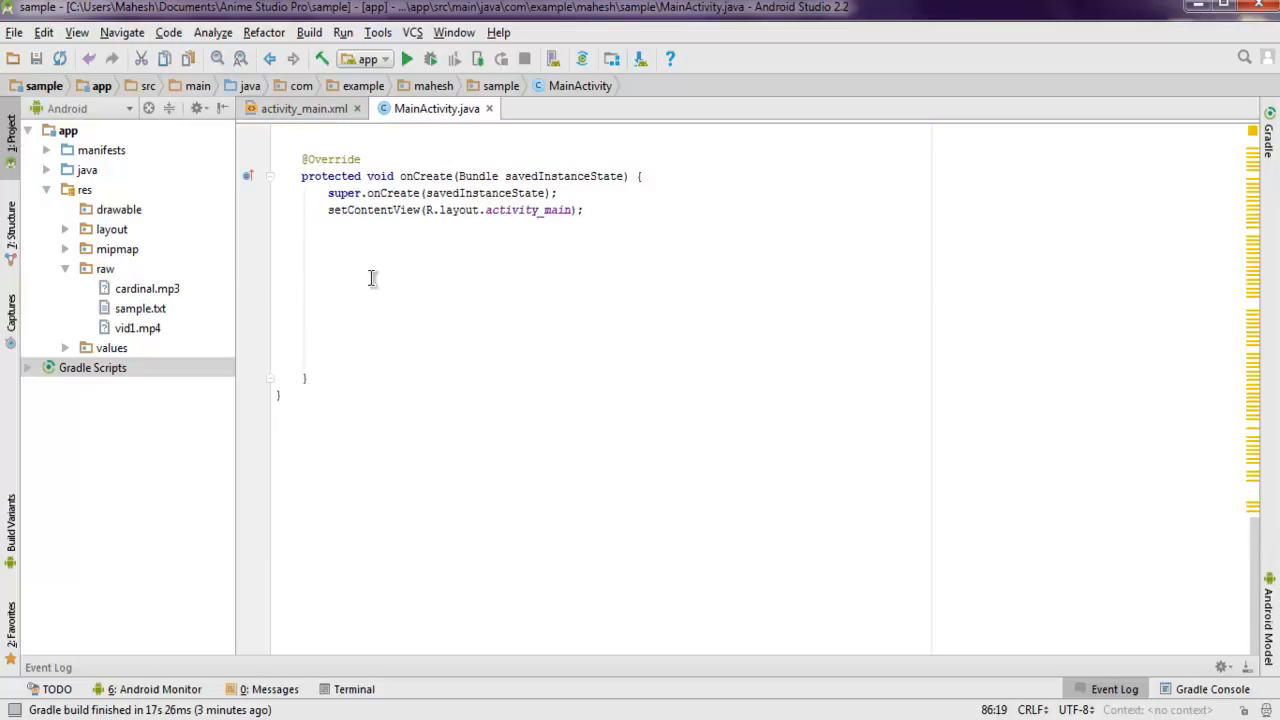
left_click(388, 275)
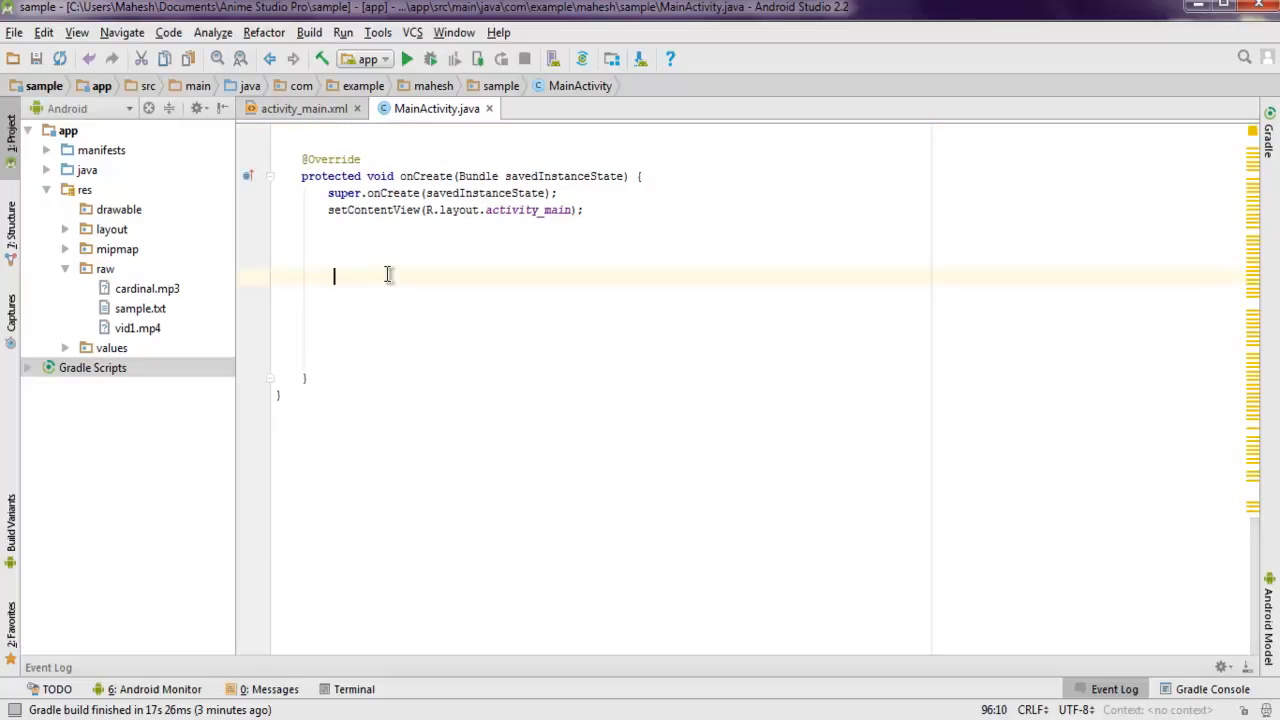
type("mp_")
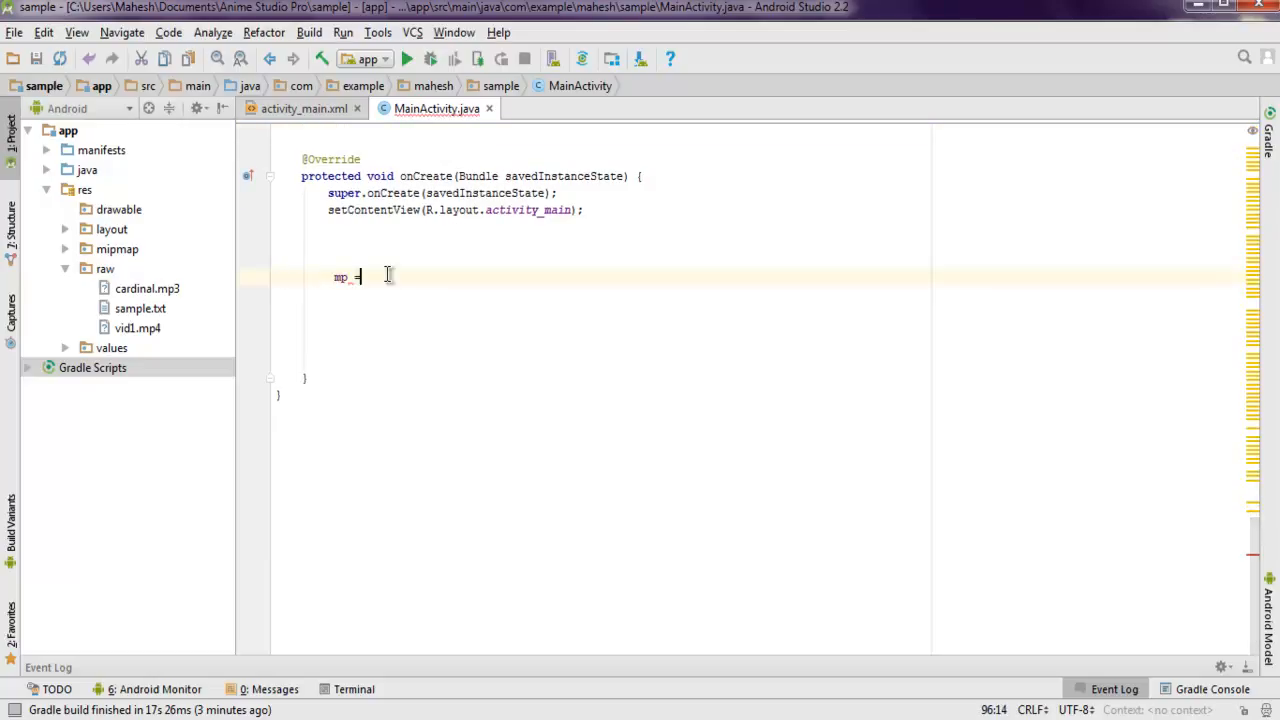
type("= MediaPlayer.create(")
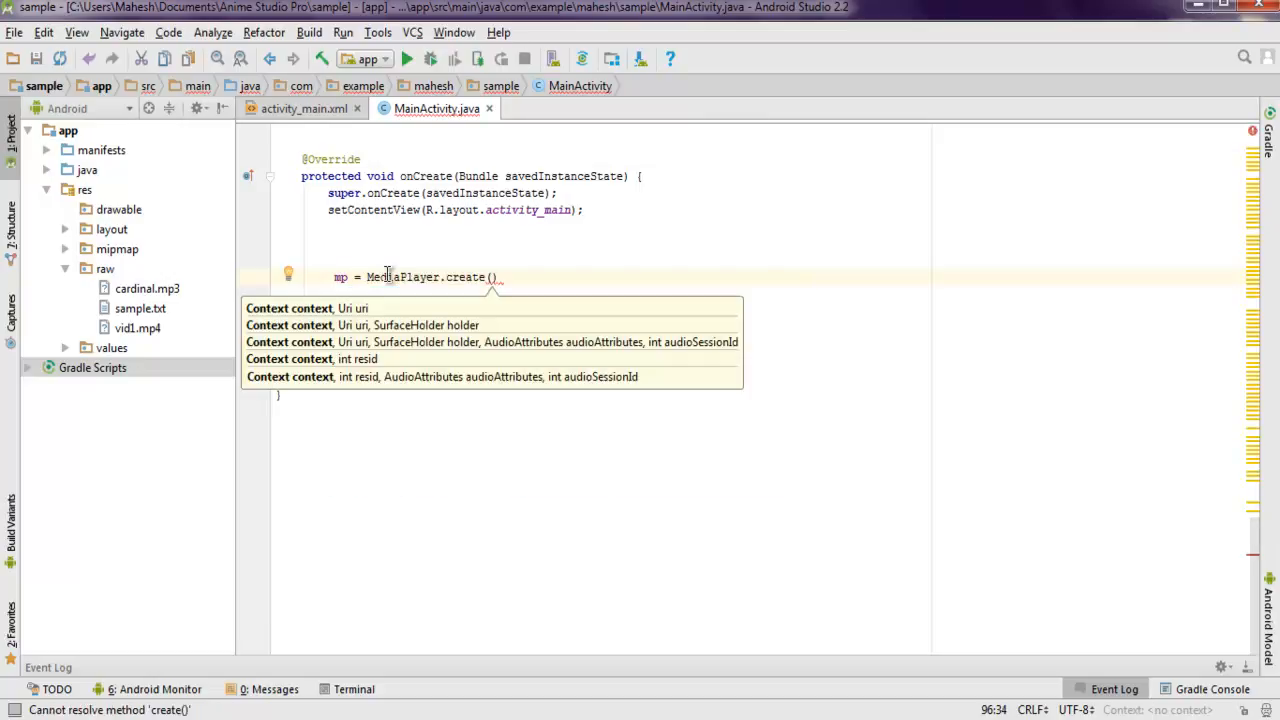
type("context,")
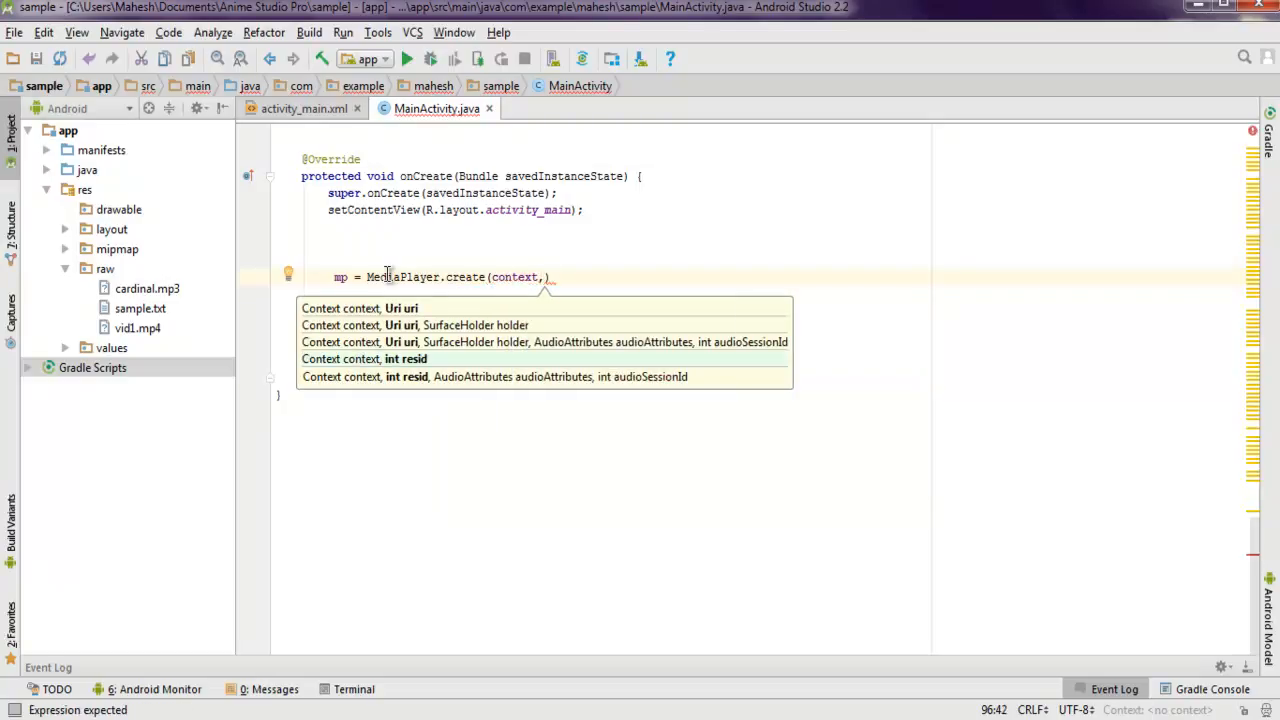
type("R.raw.")
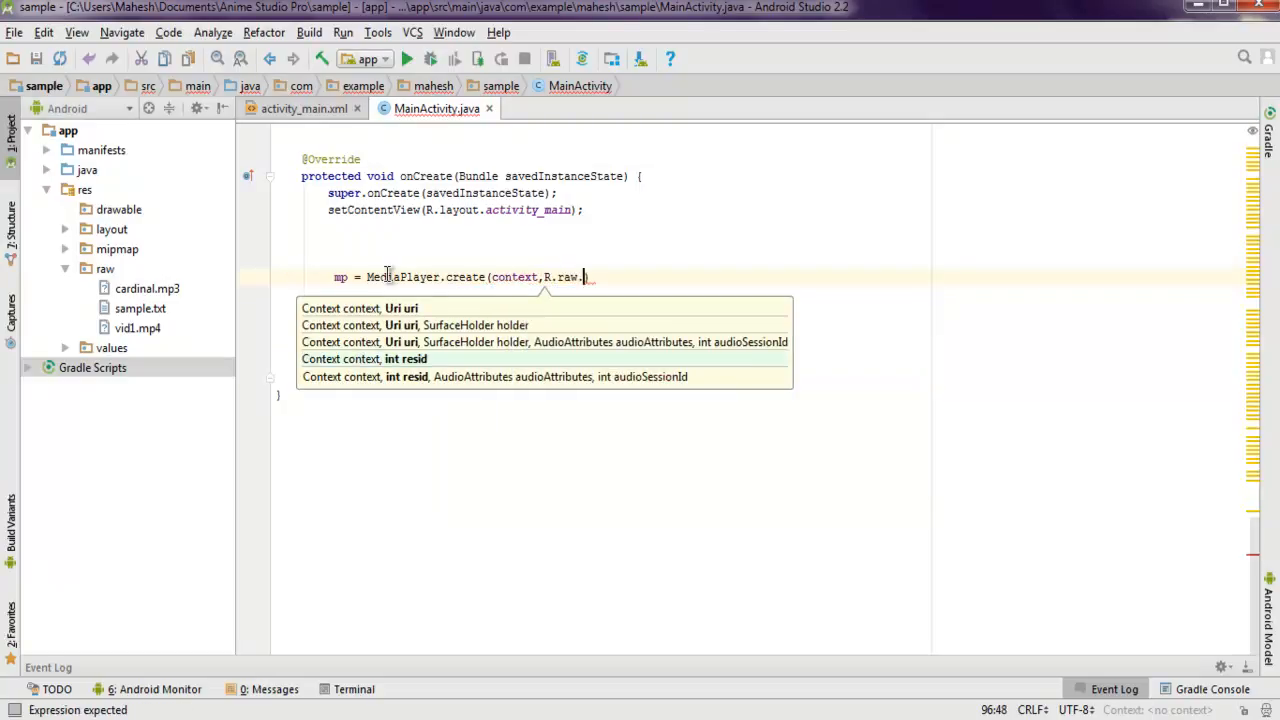
type(".")
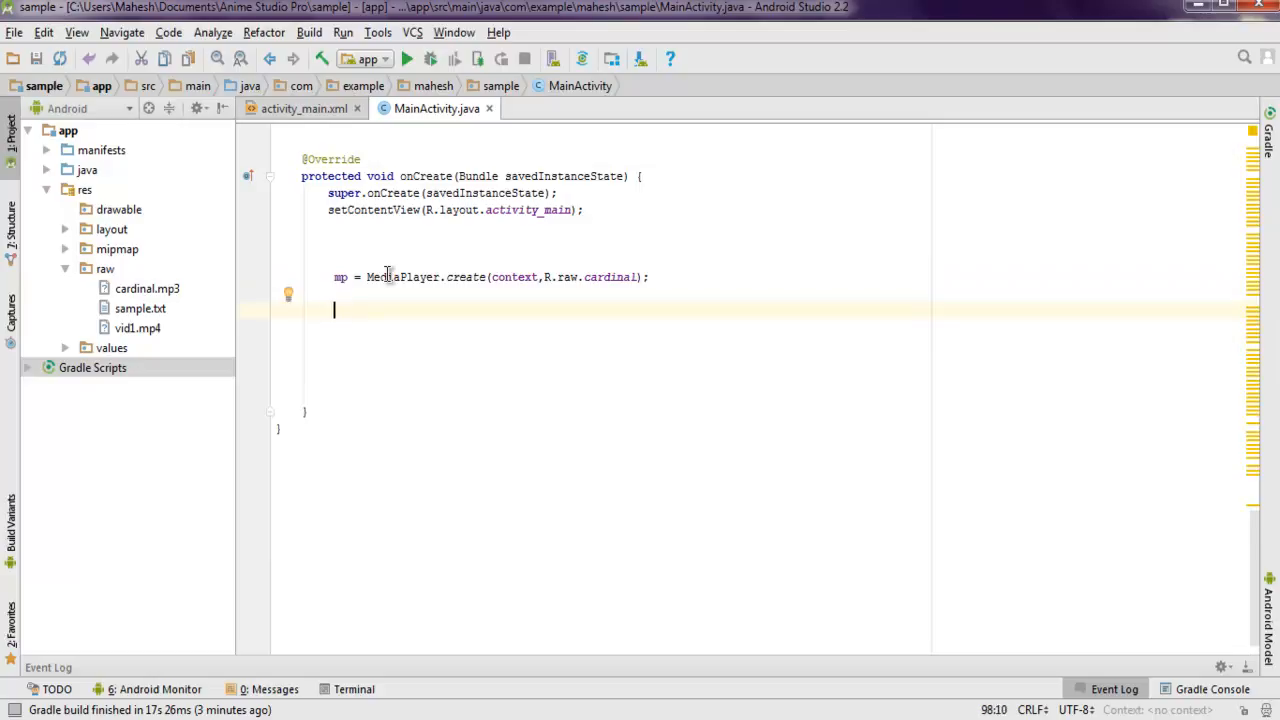
Add button.setOnClickListener with a new View.OnClickListener containing an empty onClick(View v).
type("button")
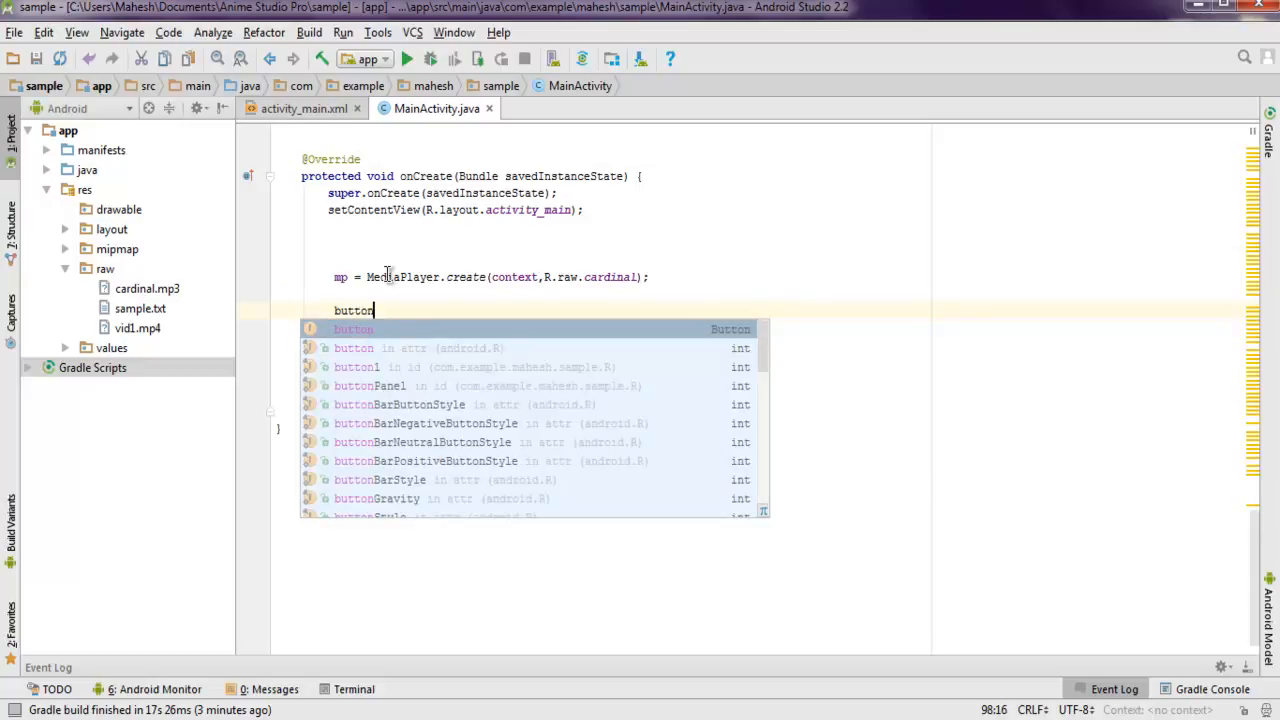
type(".")
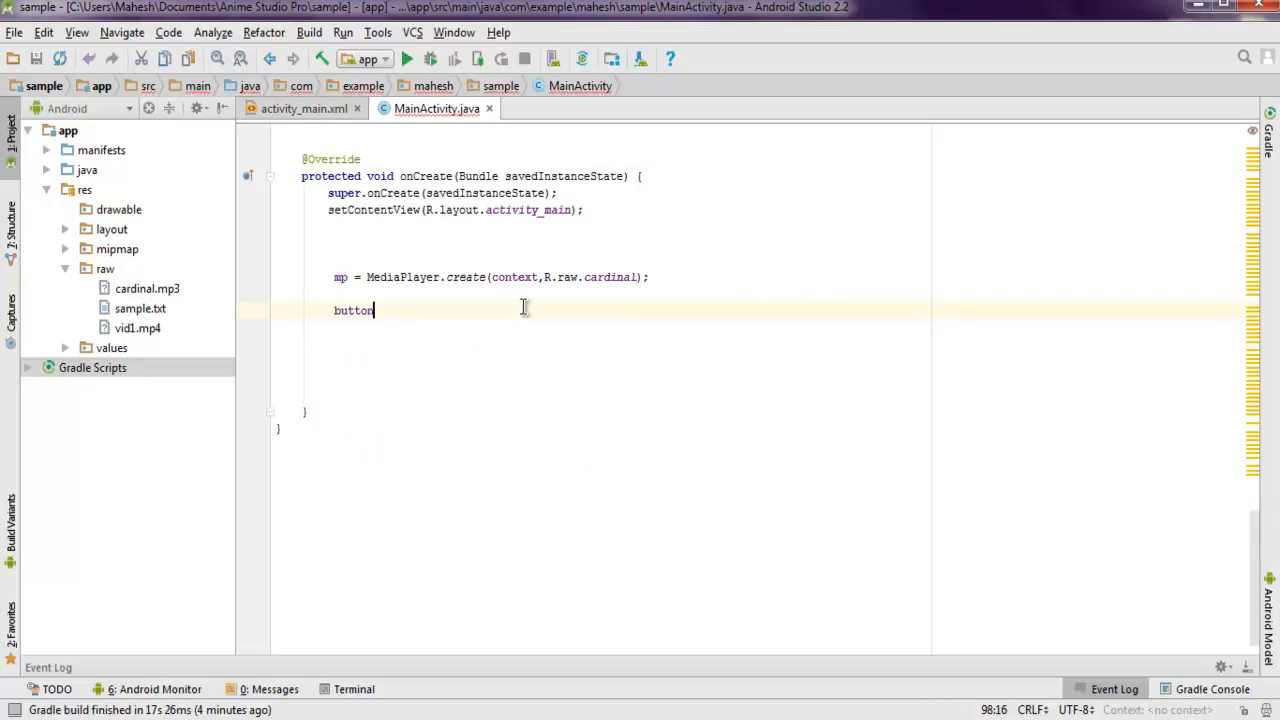
type(".")
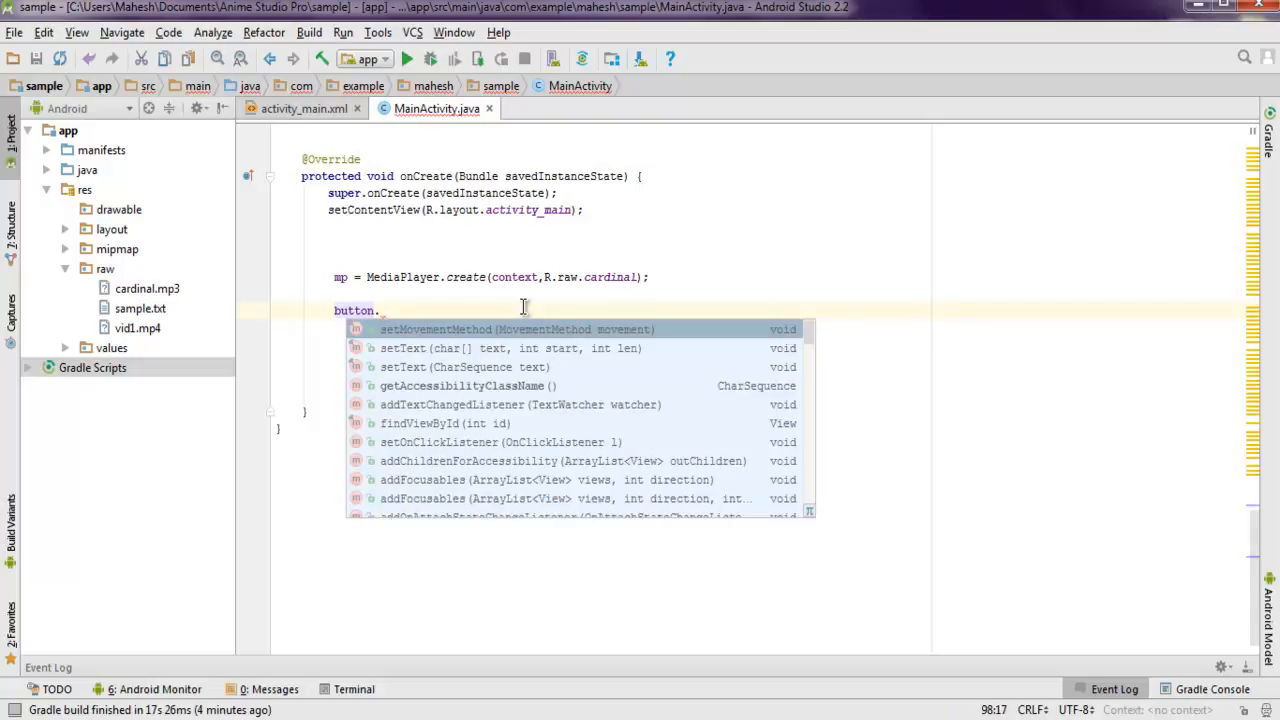
type("setOnClickListener(new );")
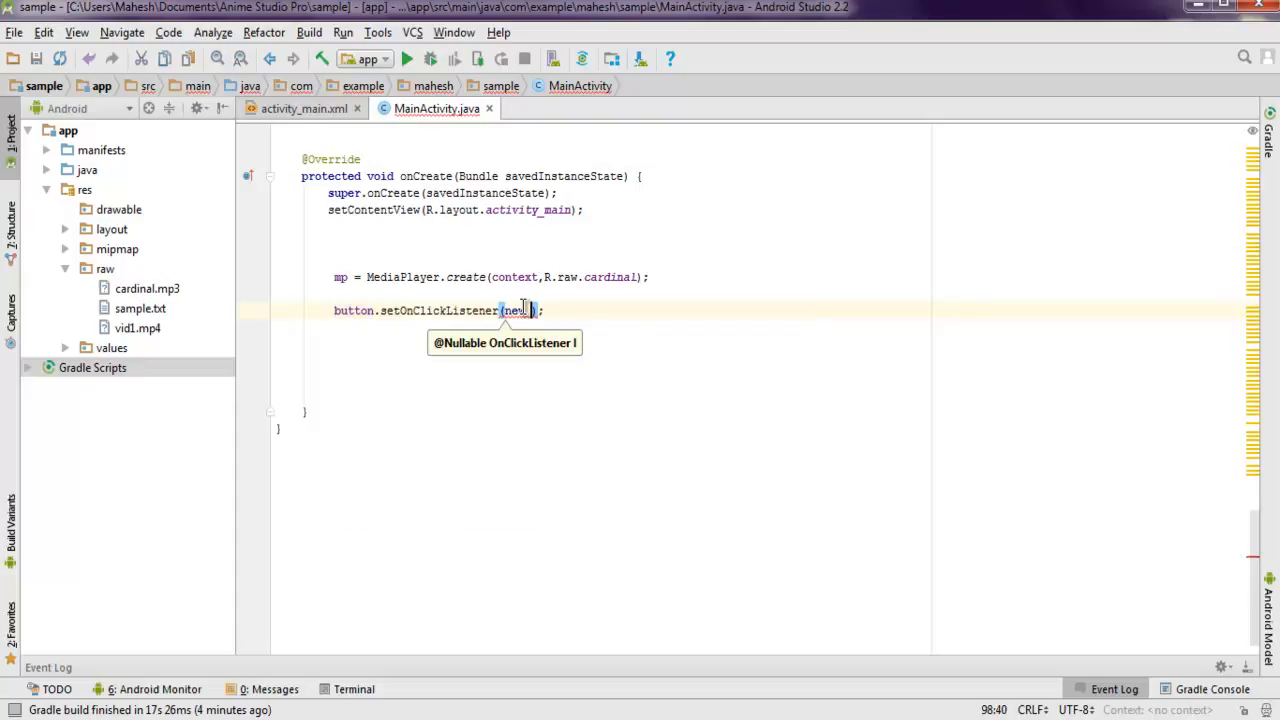
type("View.OnClickListener(")
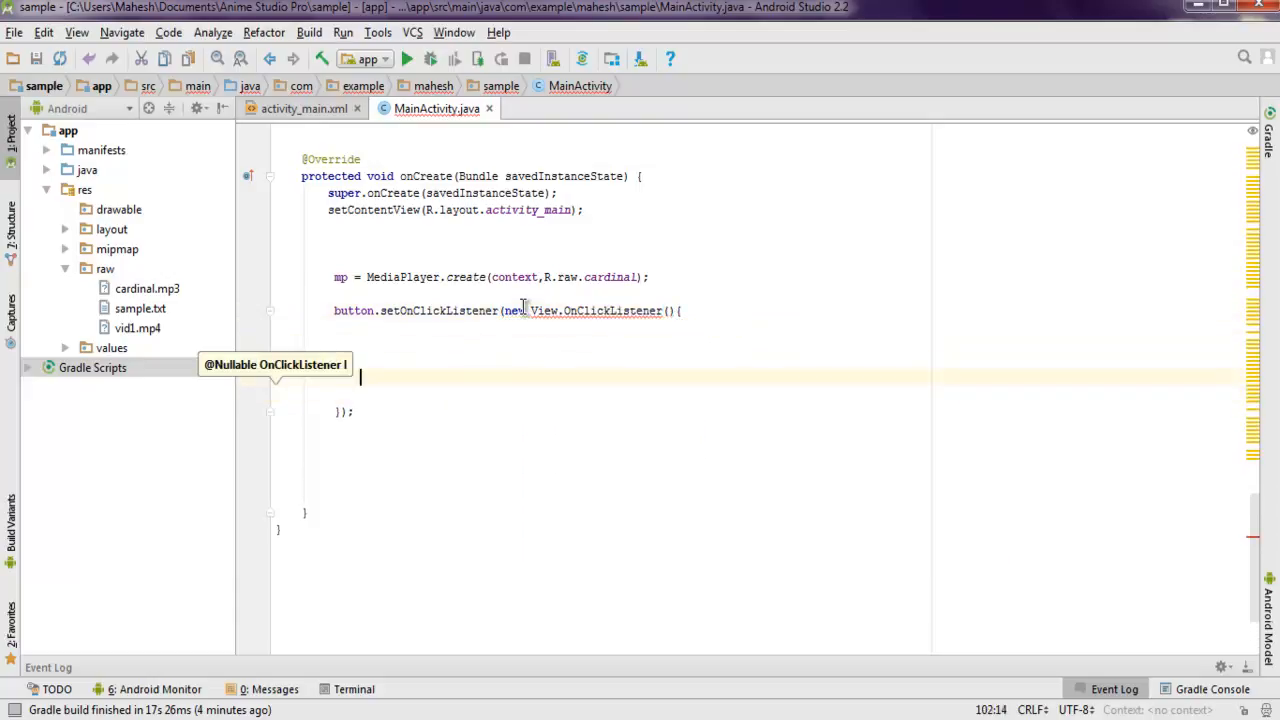
type("public void")
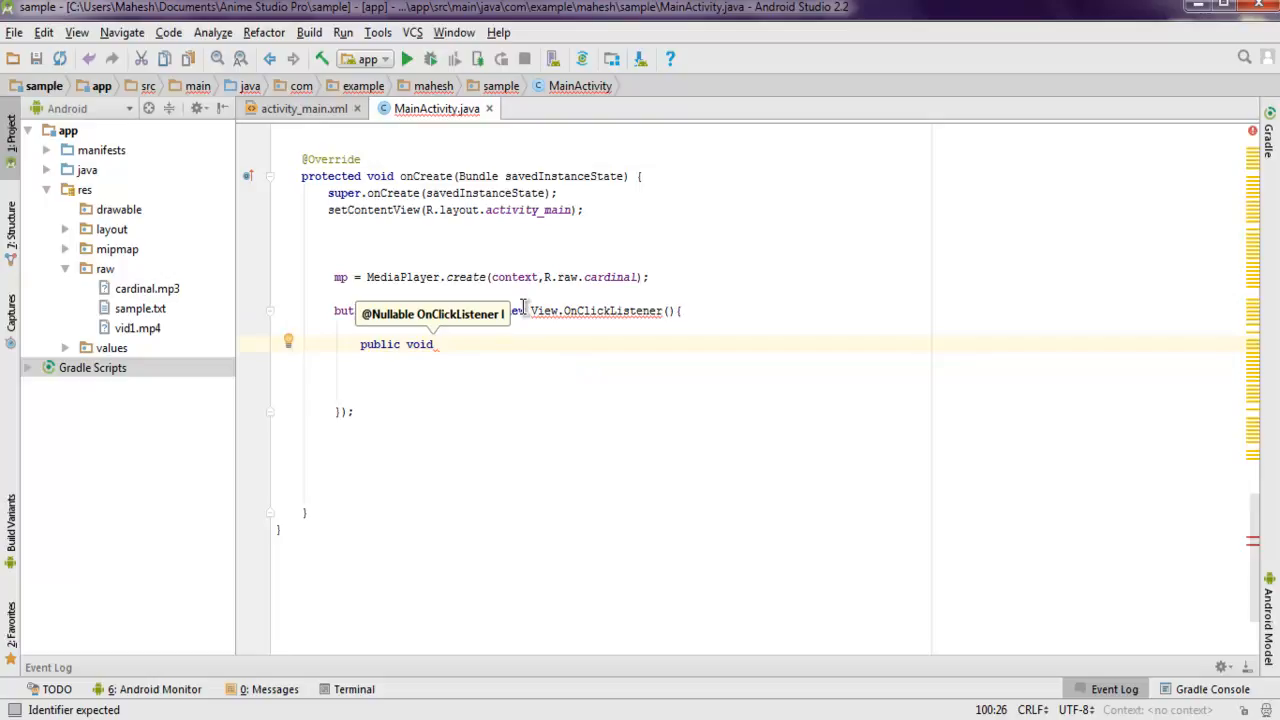
type("onClick(View v")
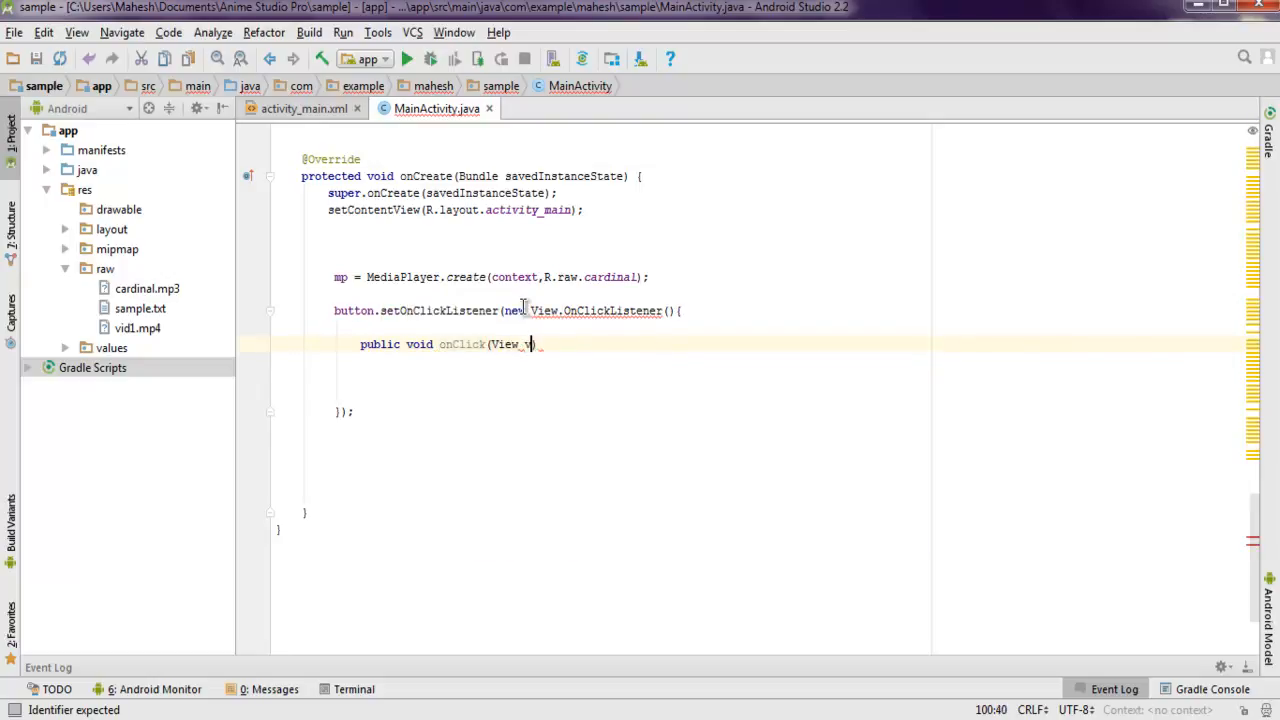
type(")")
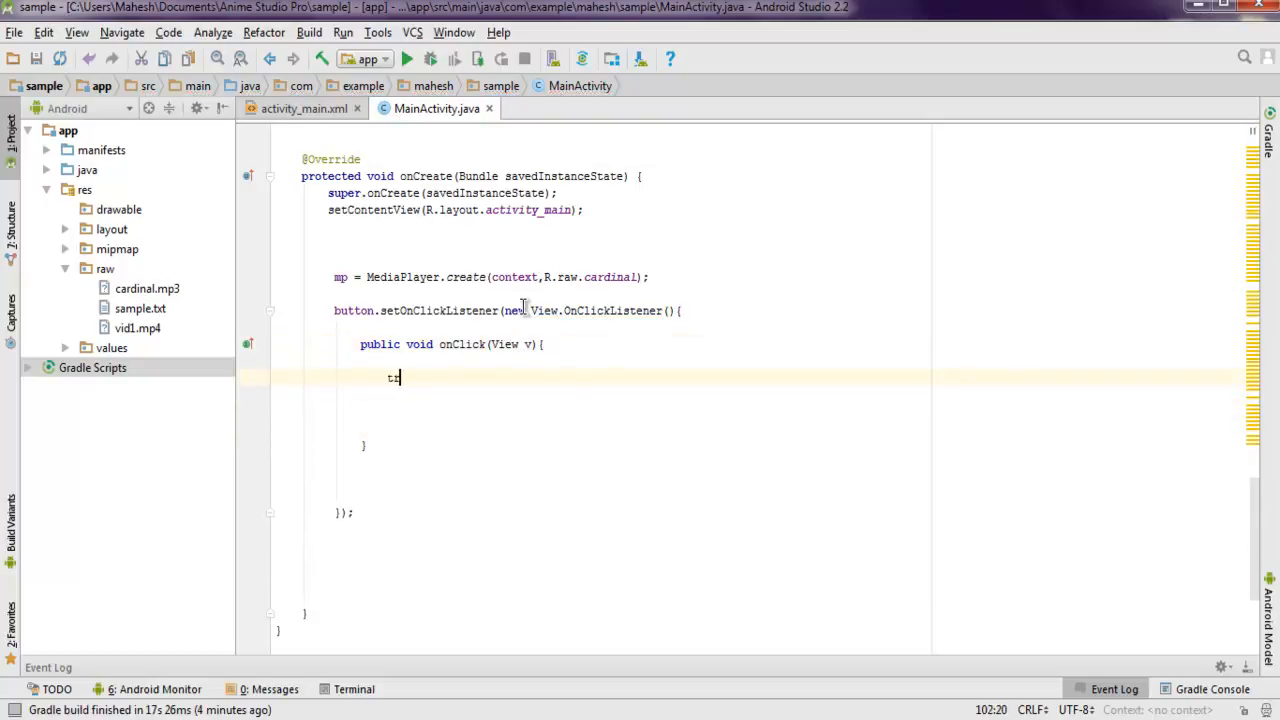
In onClick, open a try block that stops mp if it is playing.
type("ry{")
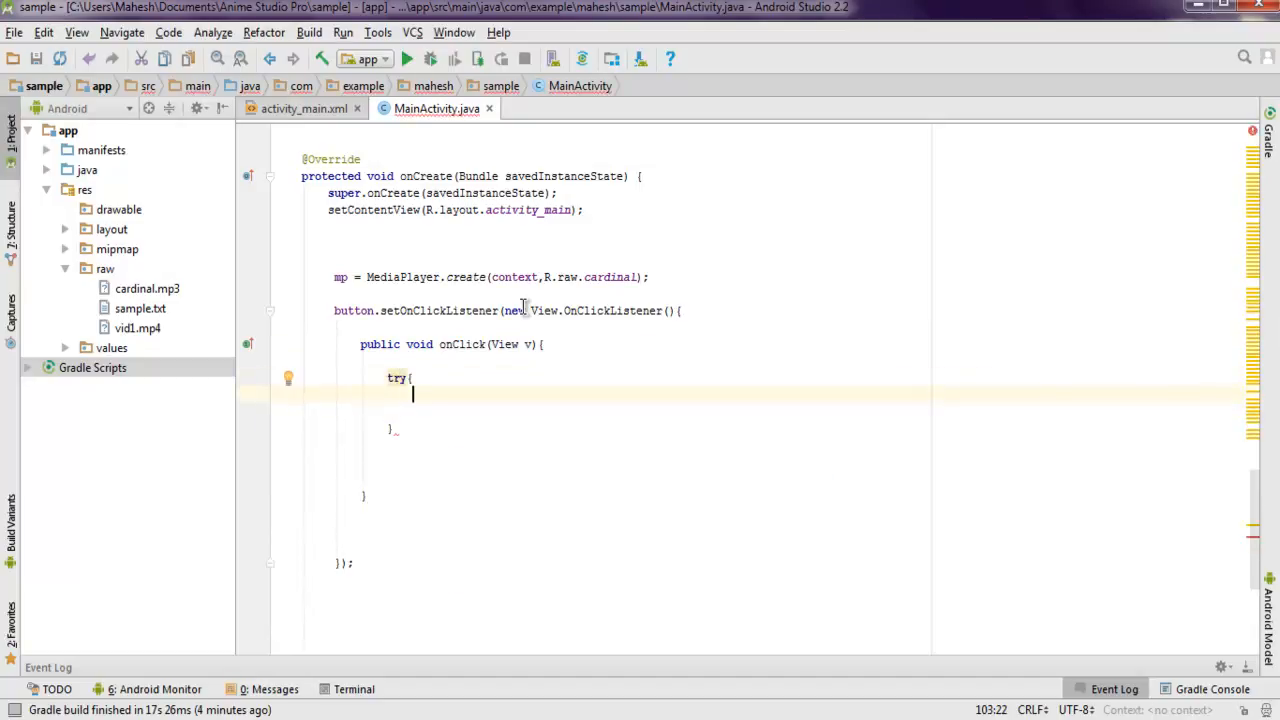
type("if (")
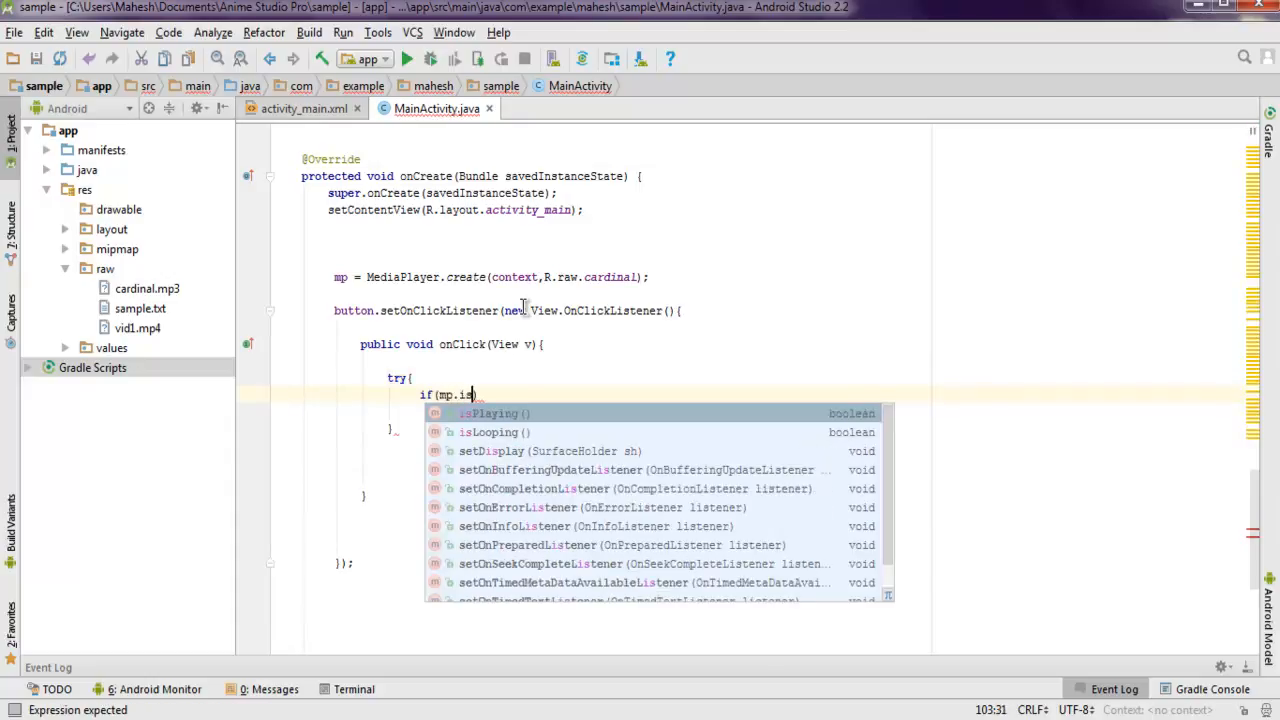
left_click(493, 413)
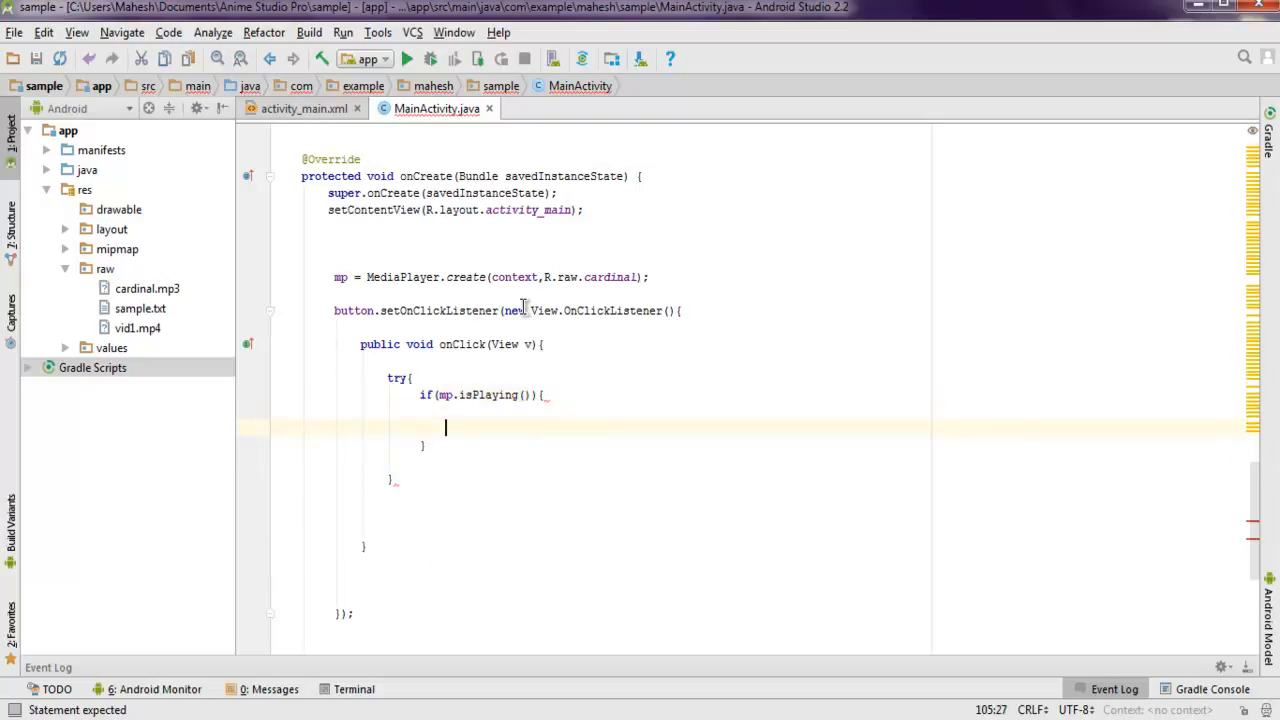
type("mp")
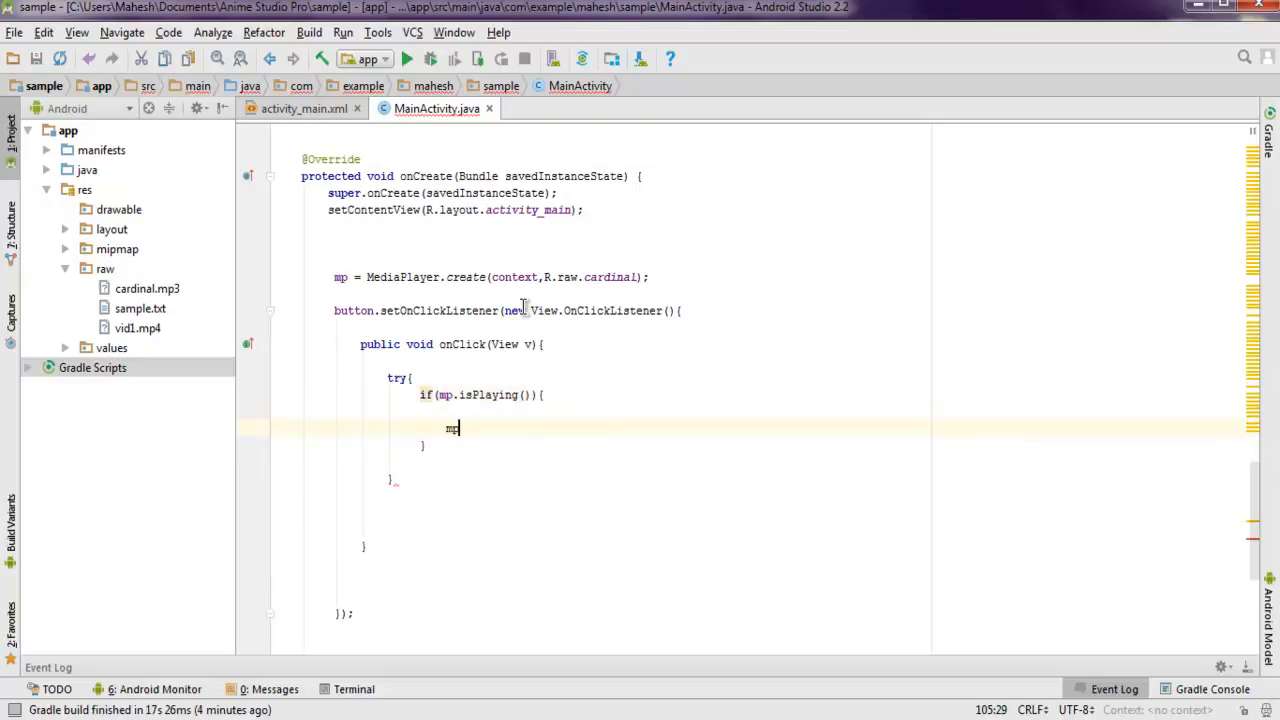
type(".stop();")
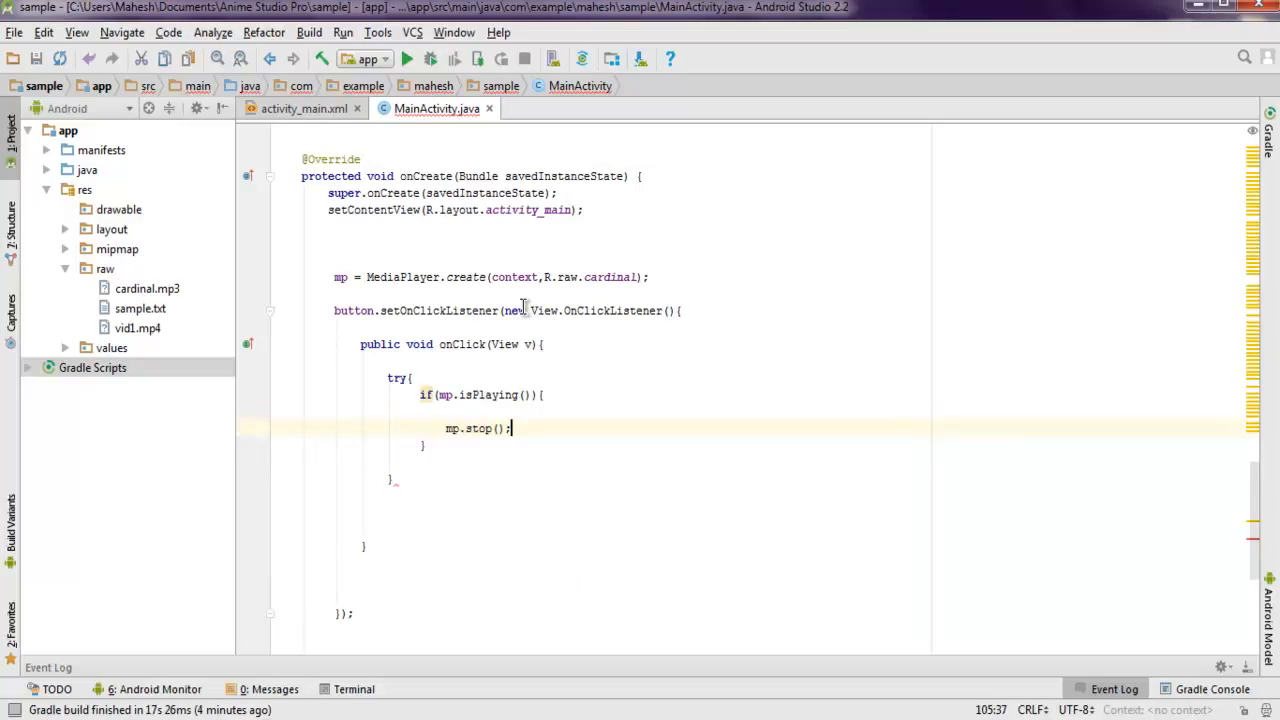
Release and recreate mp from R.raw.cardinal, start it, and add catch with printStackTrace.
type("mp.release();")
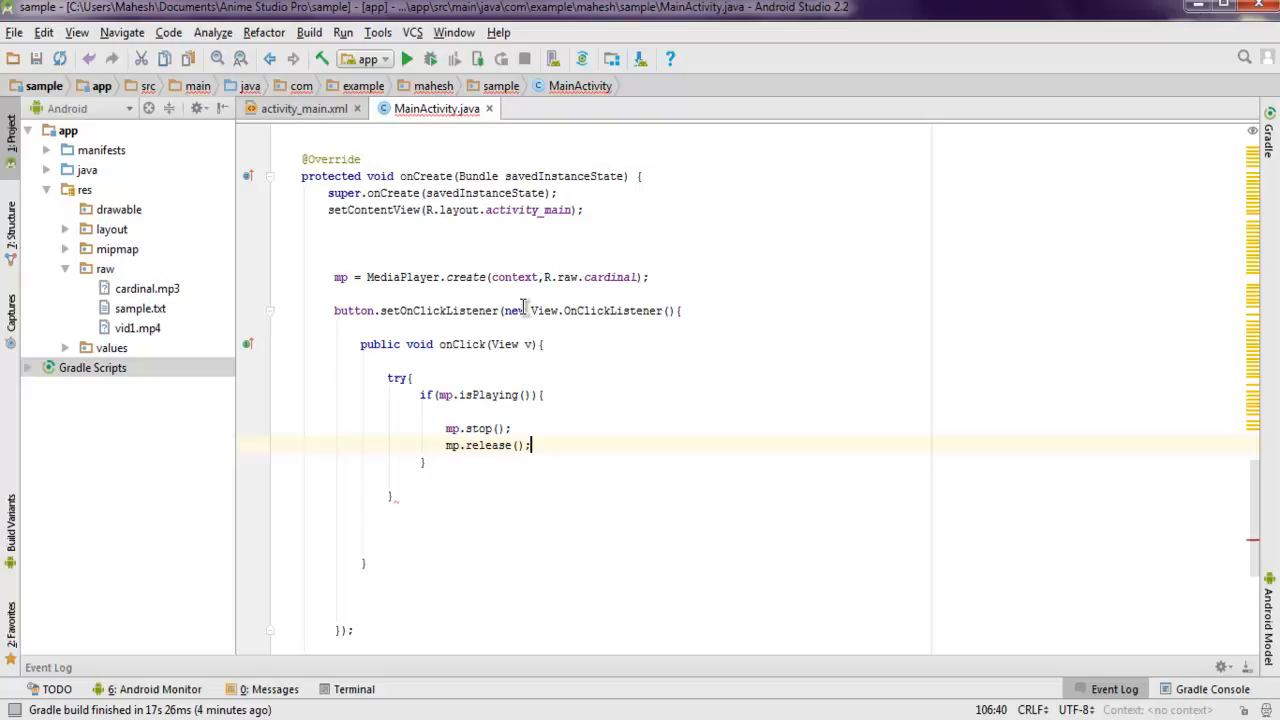
type("mp")
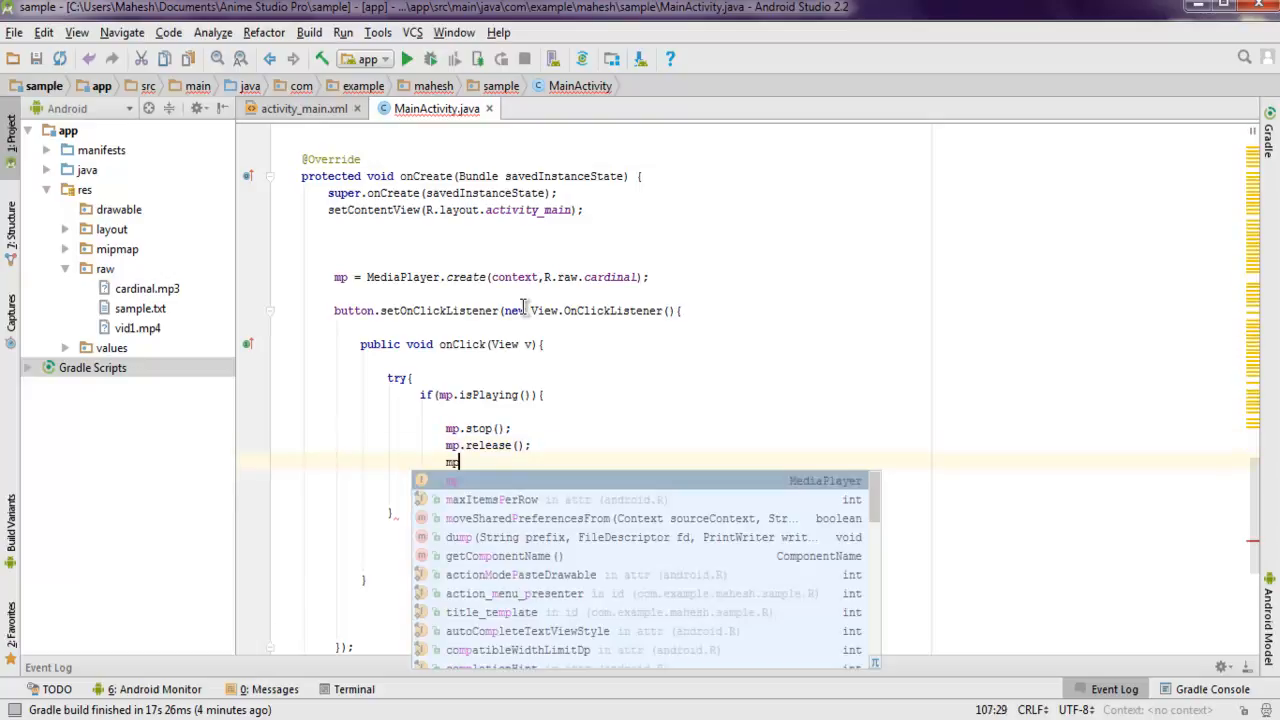
type("= MediaPlayer.create(")
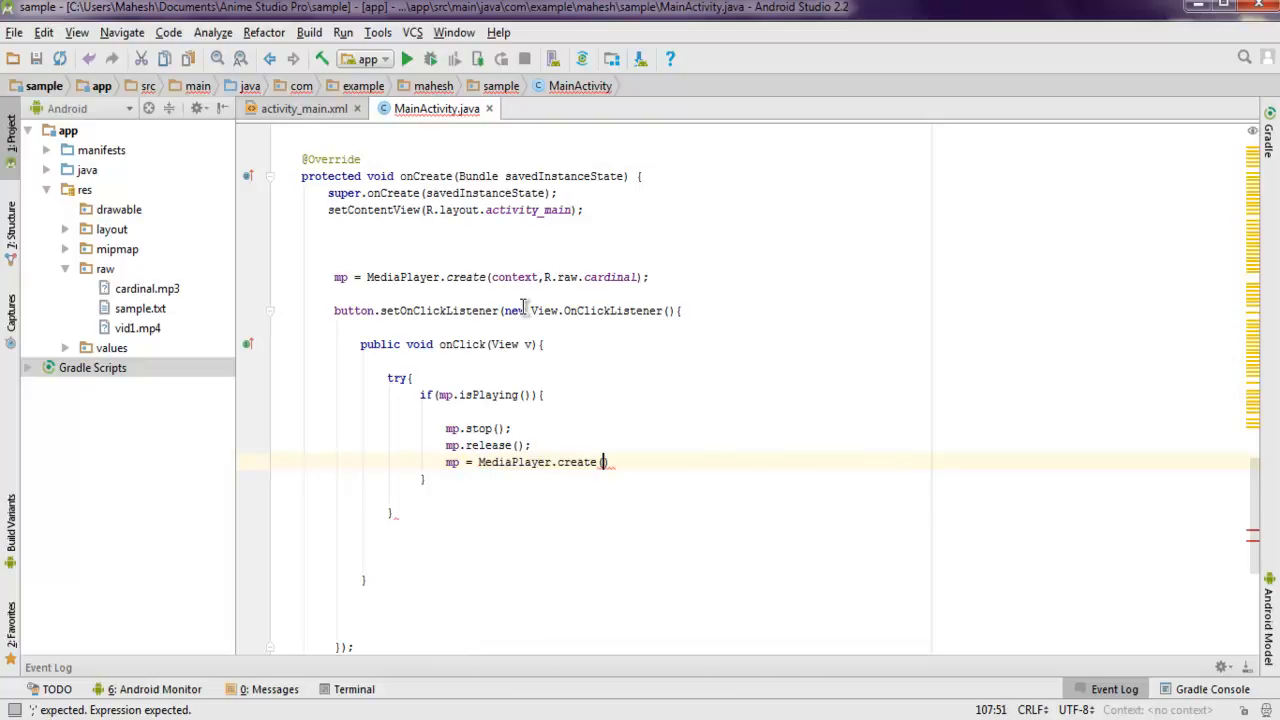
type("context,")
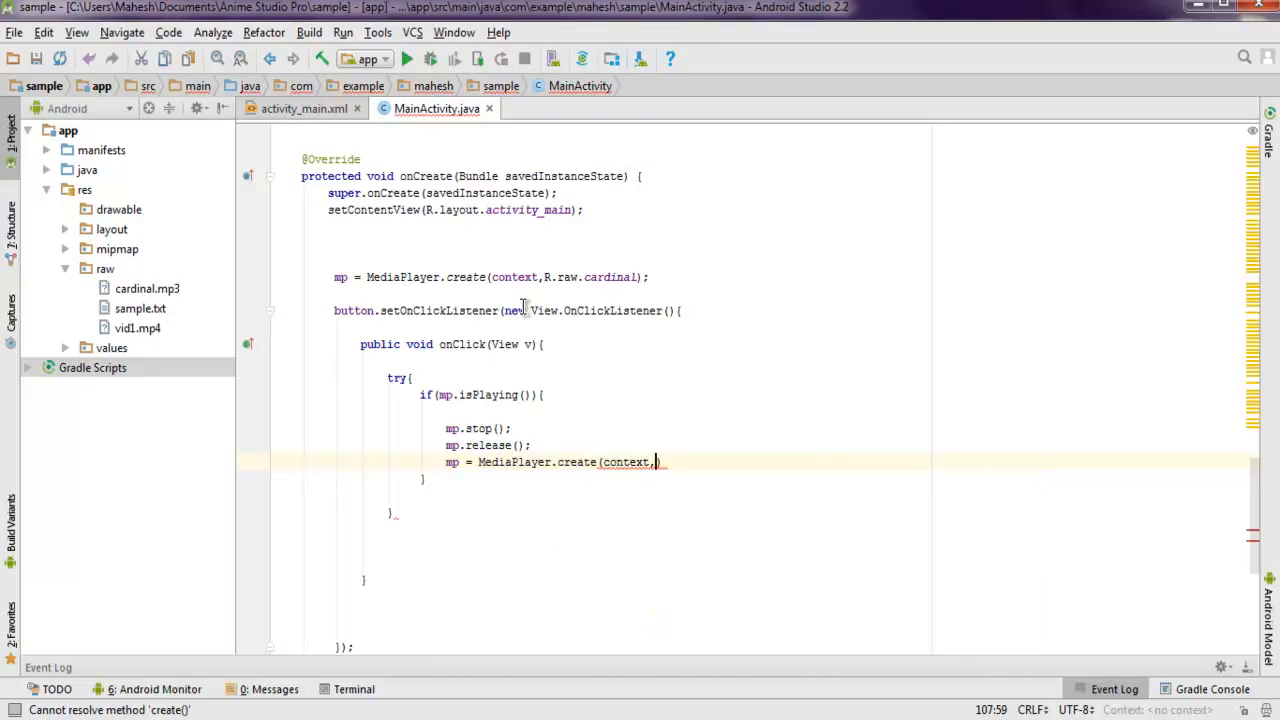
type("R.raw.")
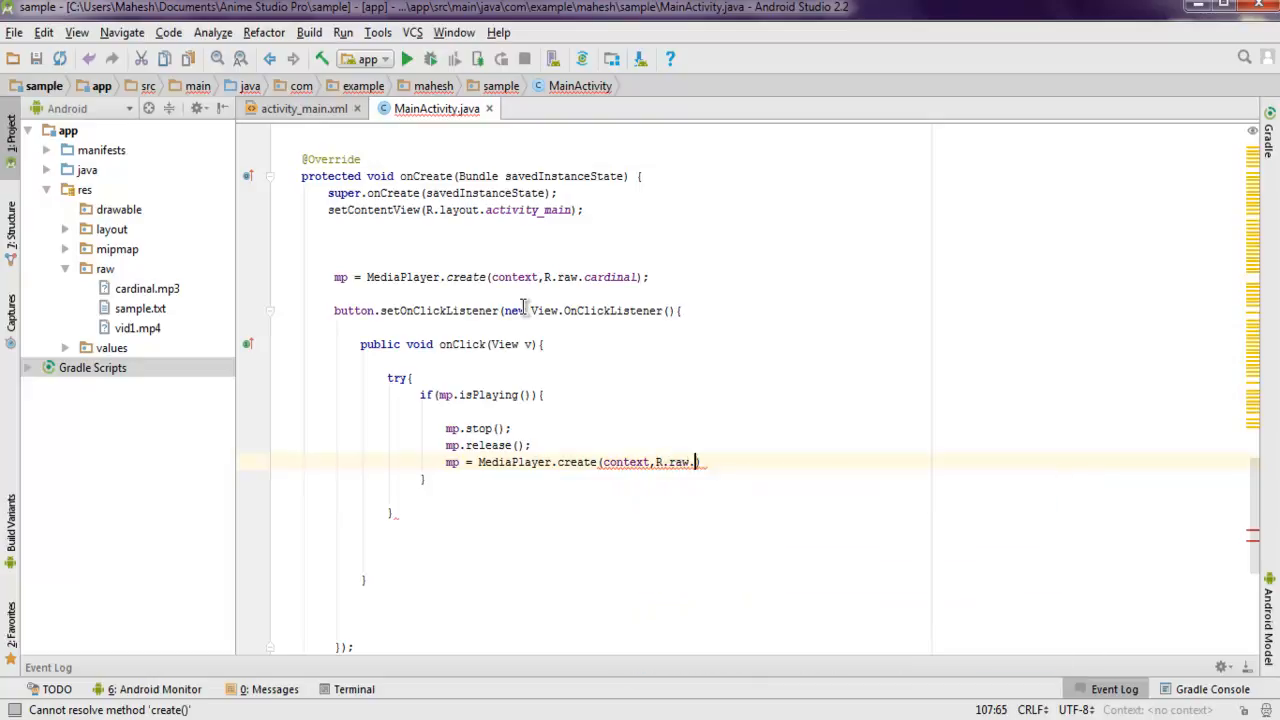
type("cardinal")
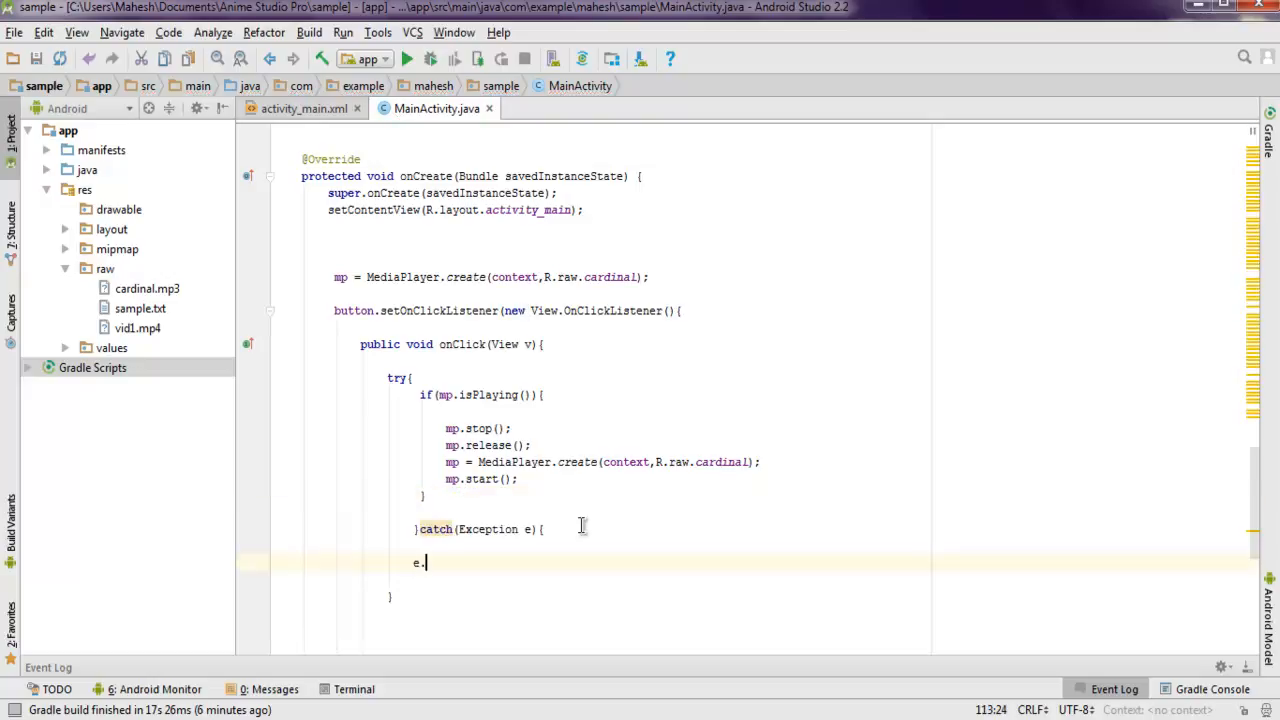
type("printStackTrace();")
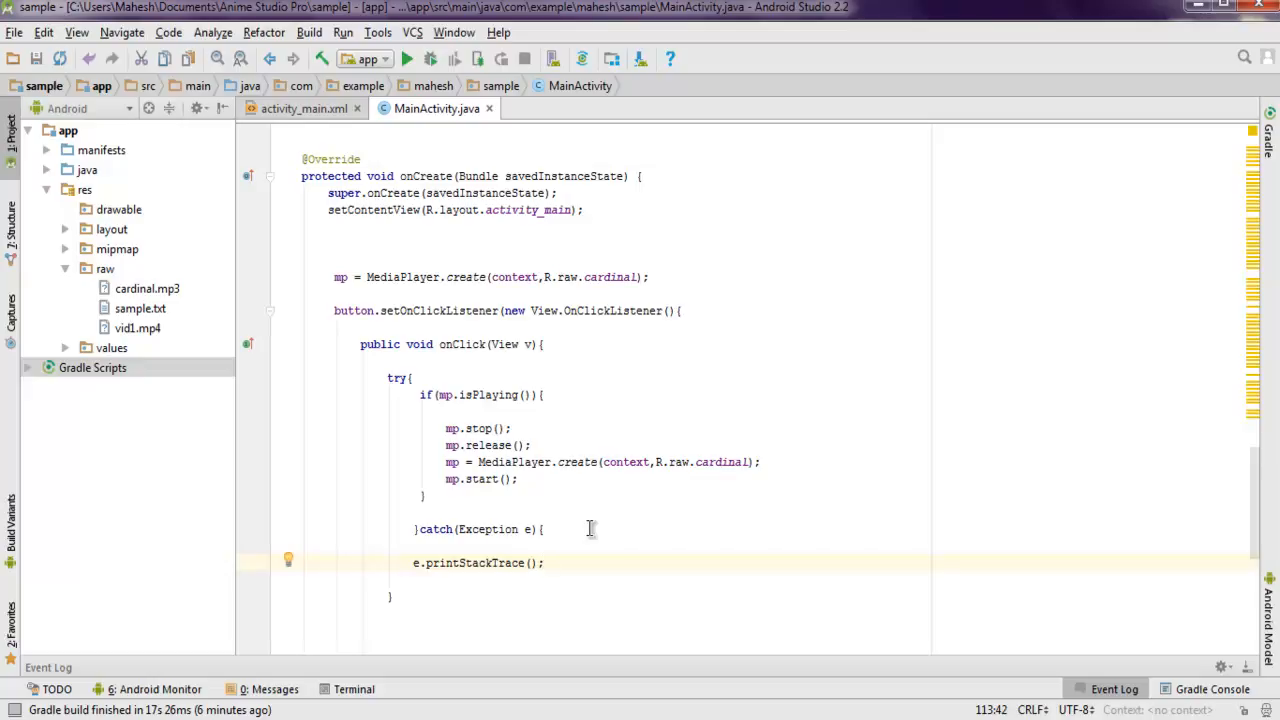
left_click(304, 108)
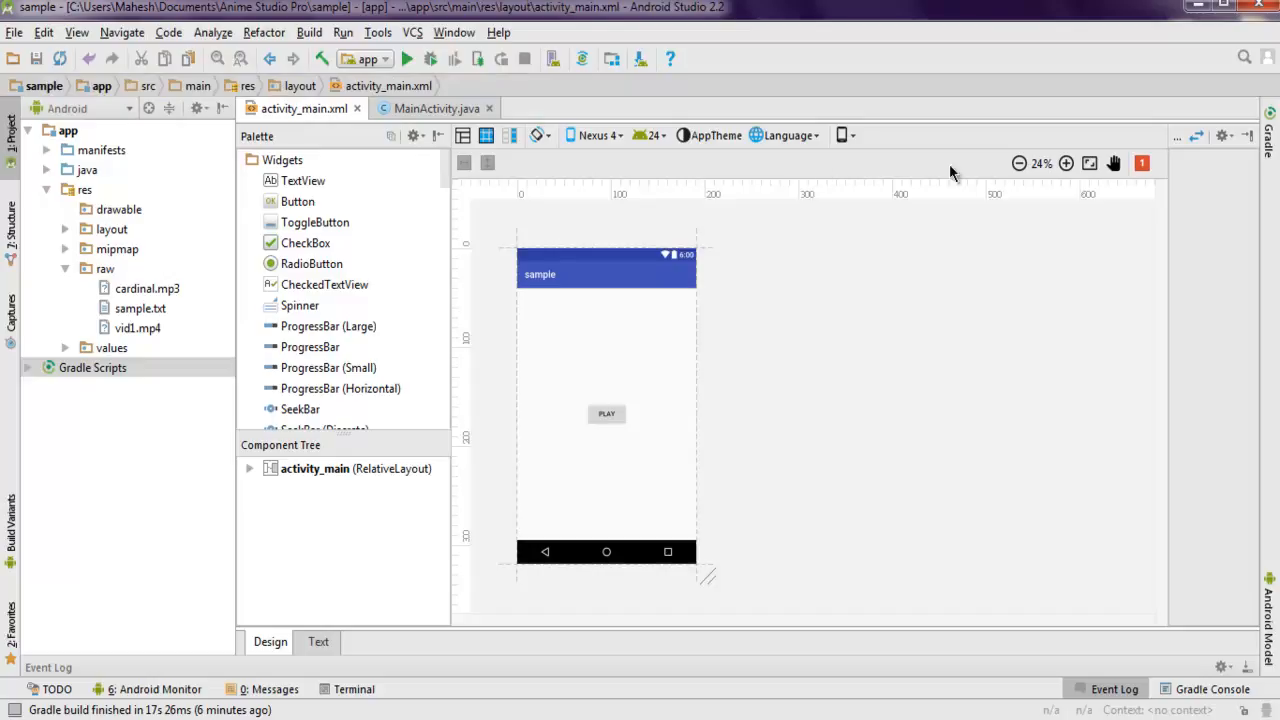
Zoom into the layout preview, then return to MainActivity.java and scroll through onClick.
left_click(1066, 163)
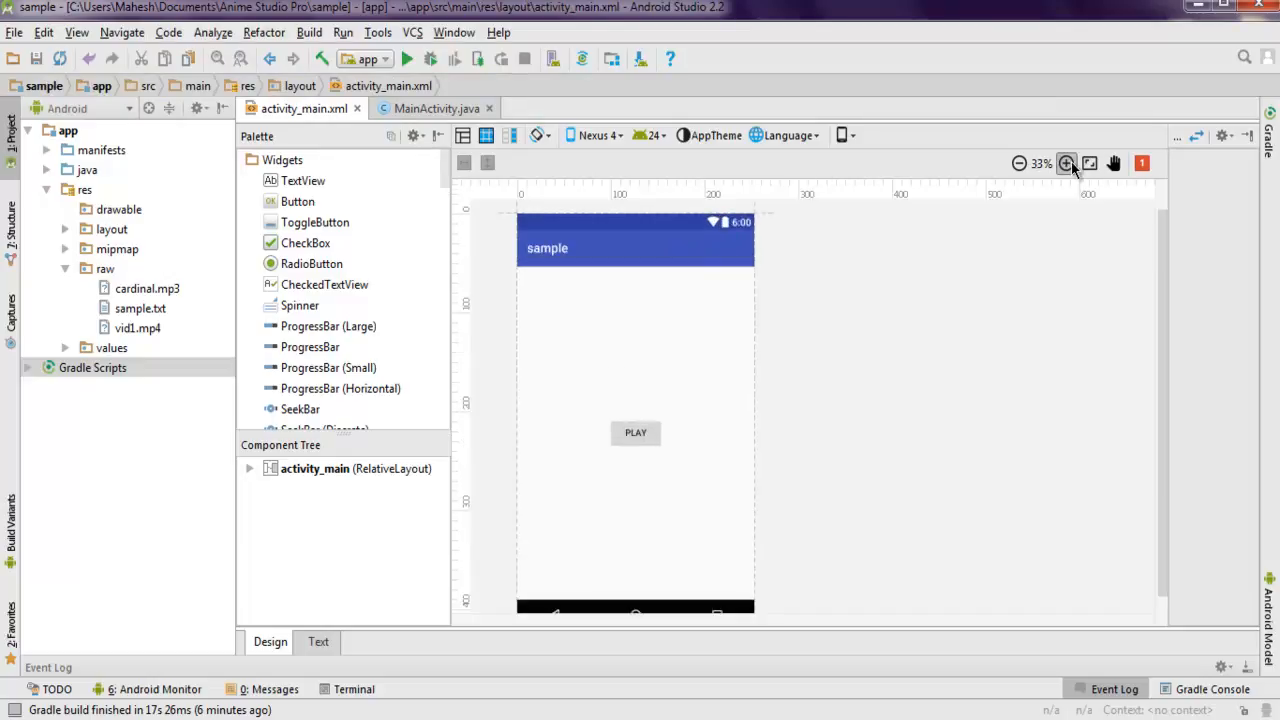
mouse_move(1067, 163)
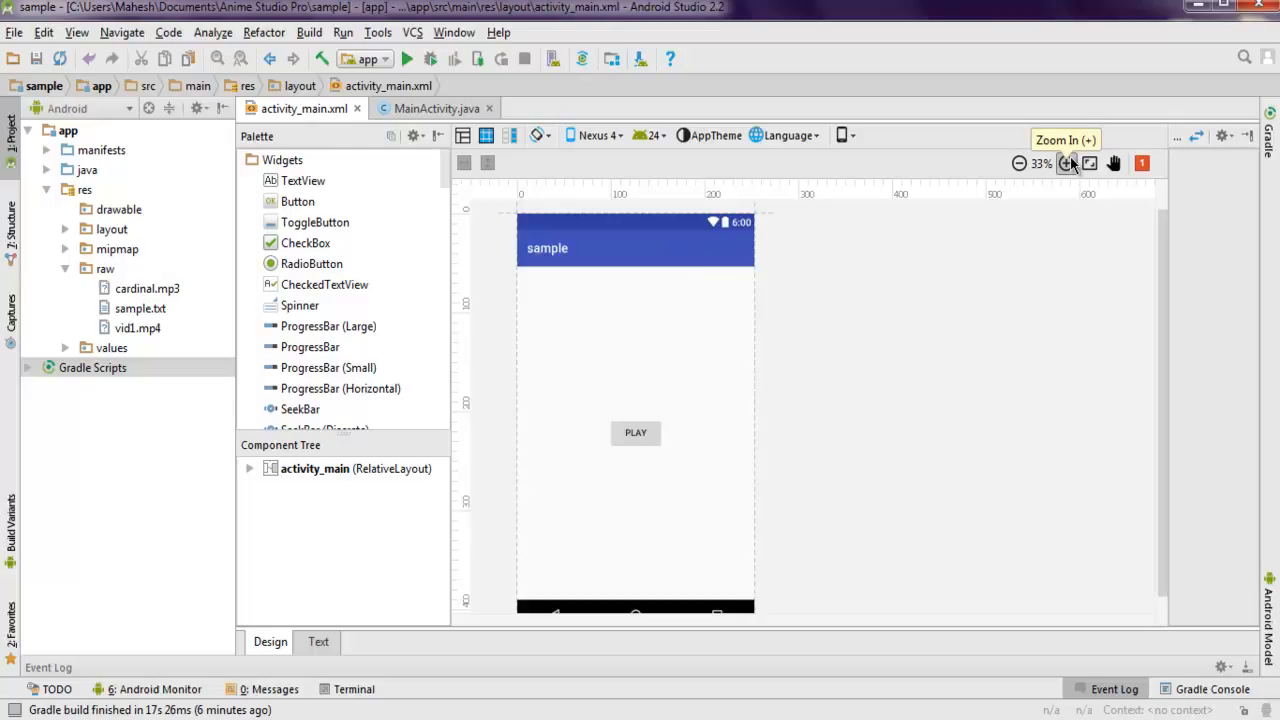
mouse_move(884, 190)
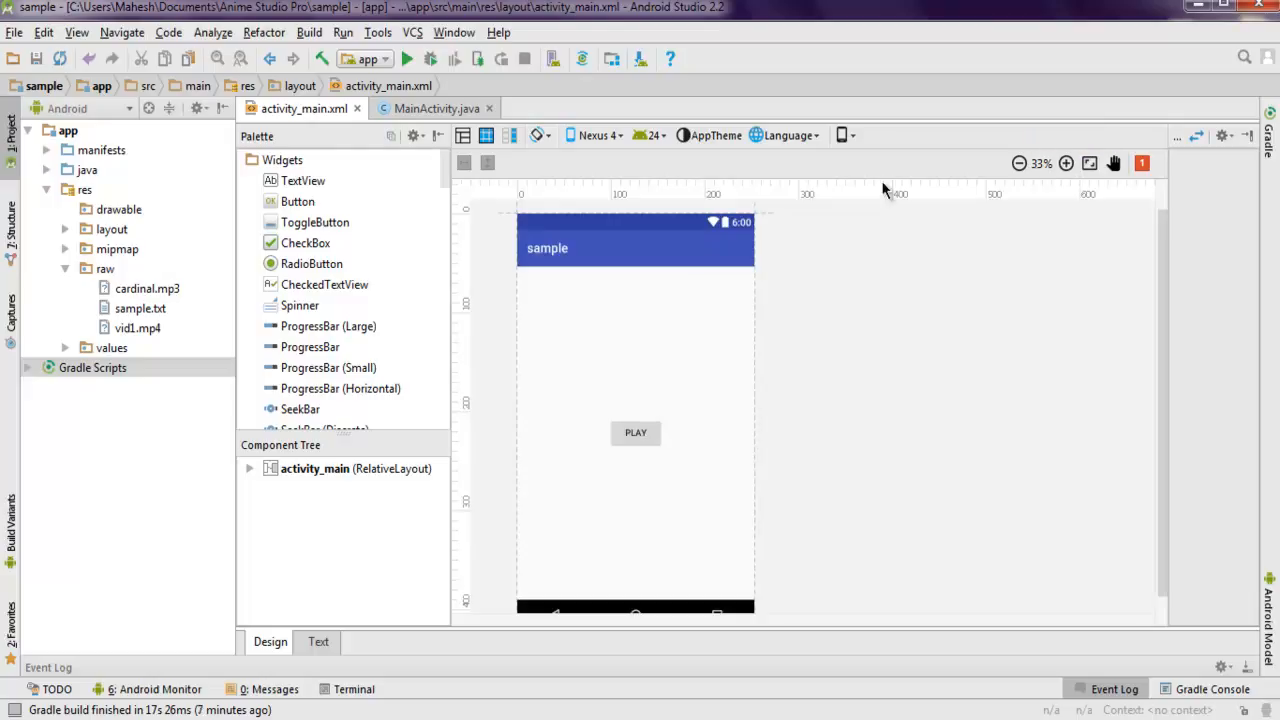
left_click(437, 108)
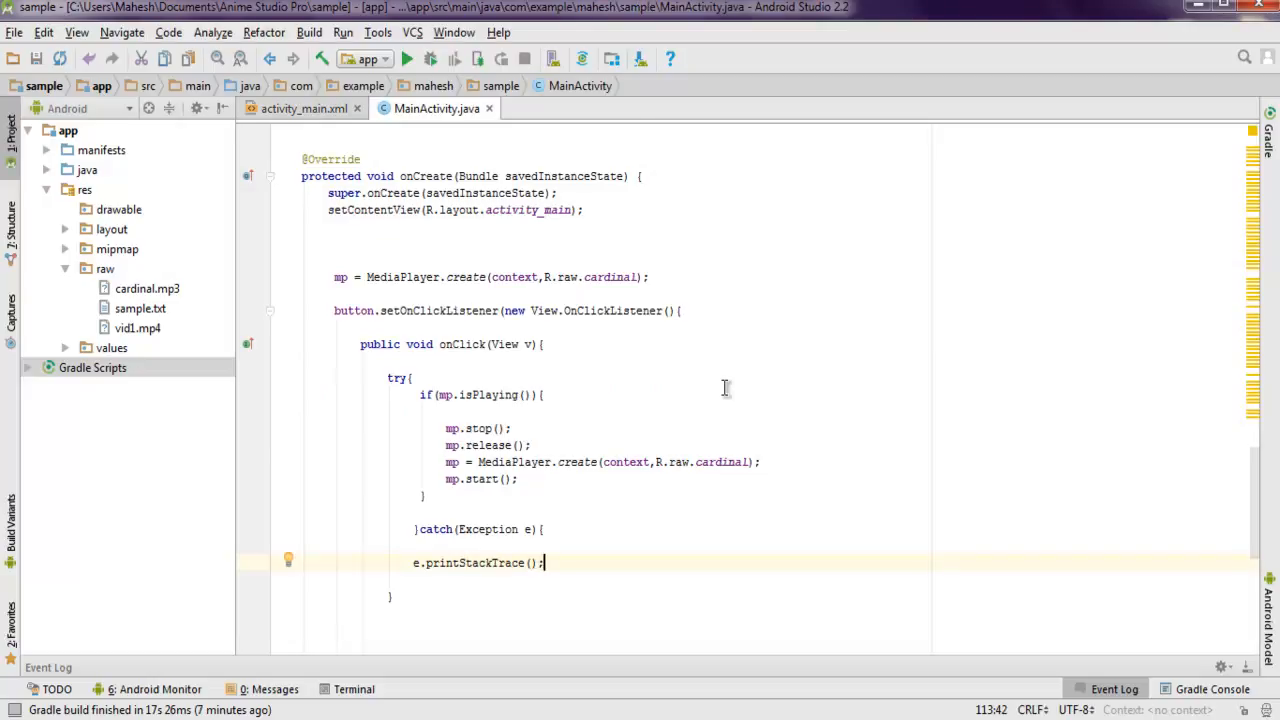
scroll("down", 3)
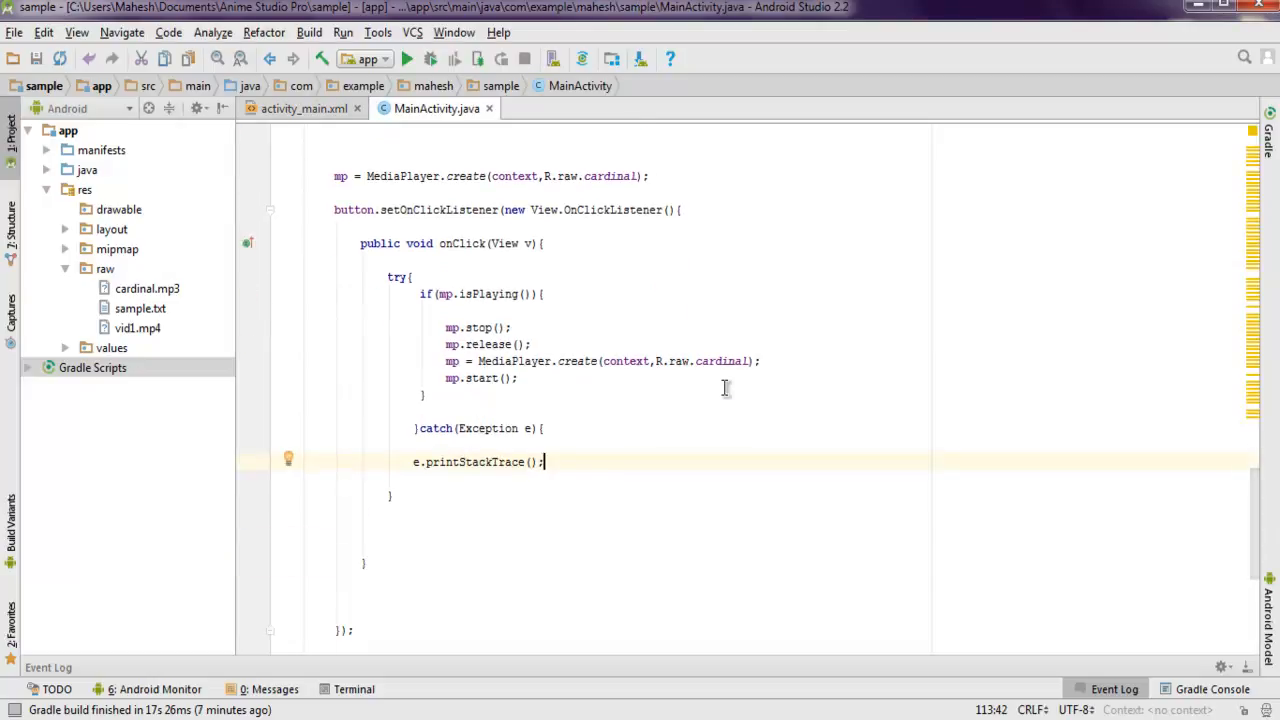